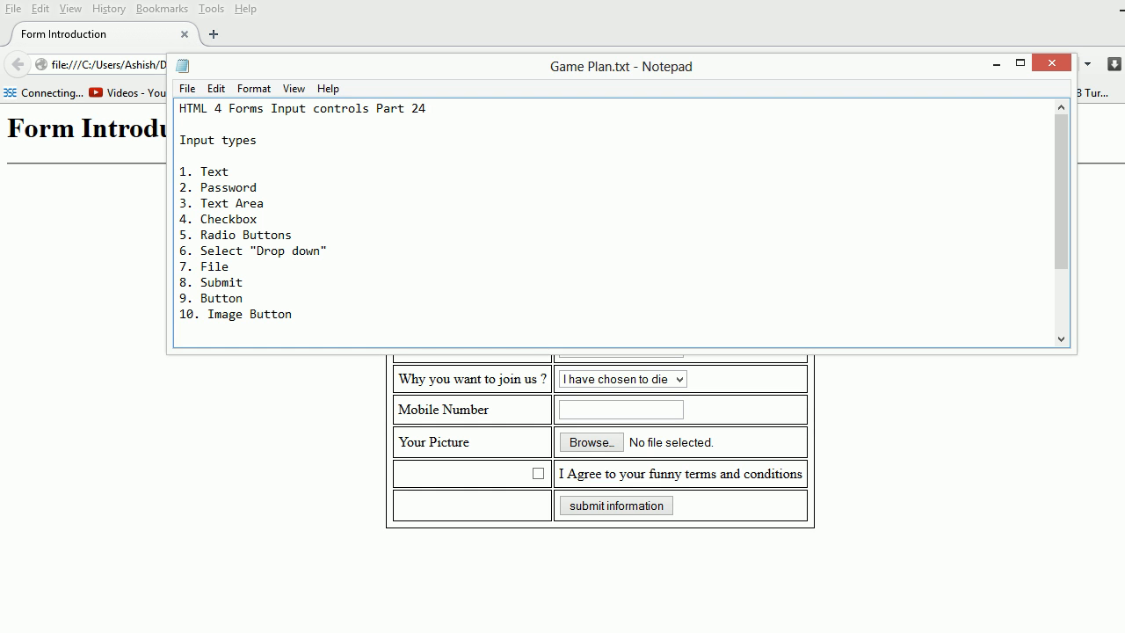
Step: Compare the finished Firefox preview with Game Plan.txt and highlight the Text and Password notes
click(428, 108)
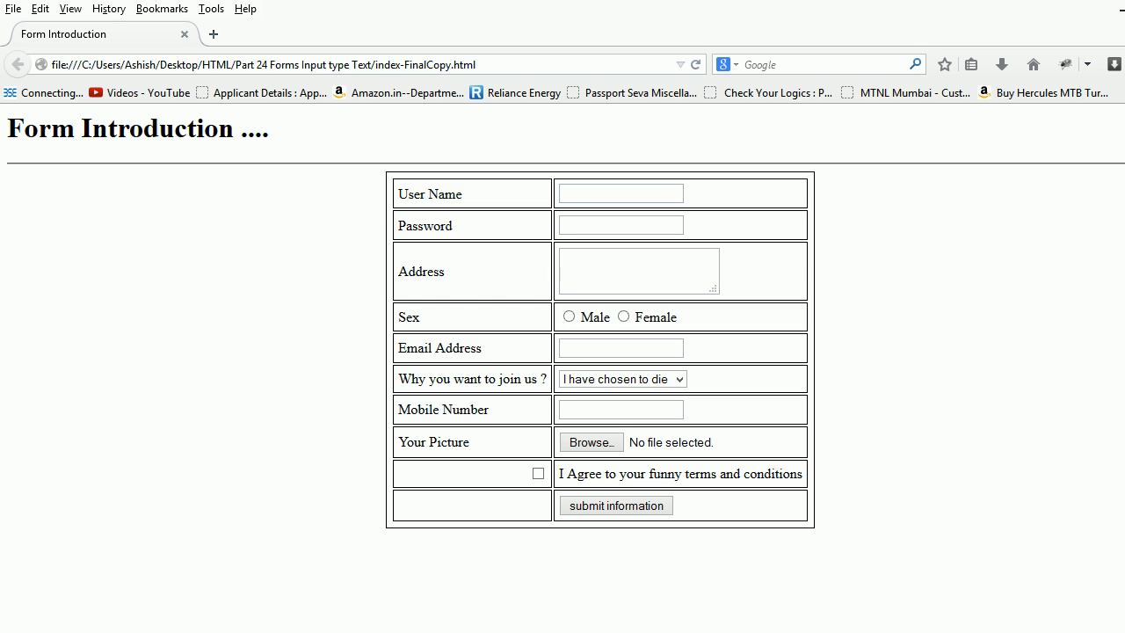
click(619, 192)
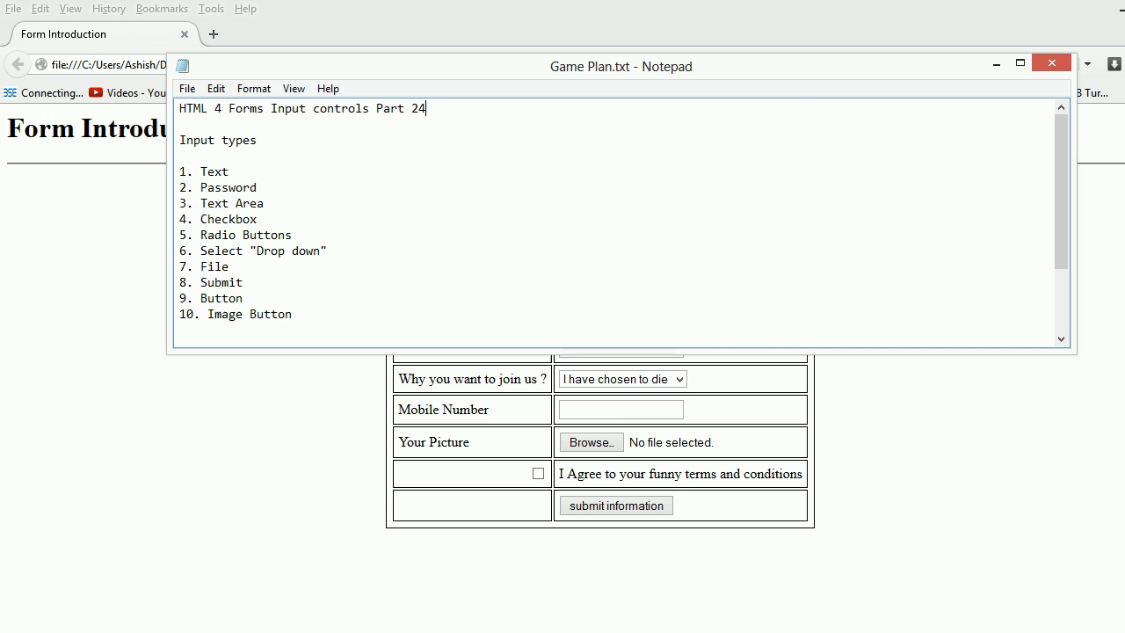
click(231, 171)
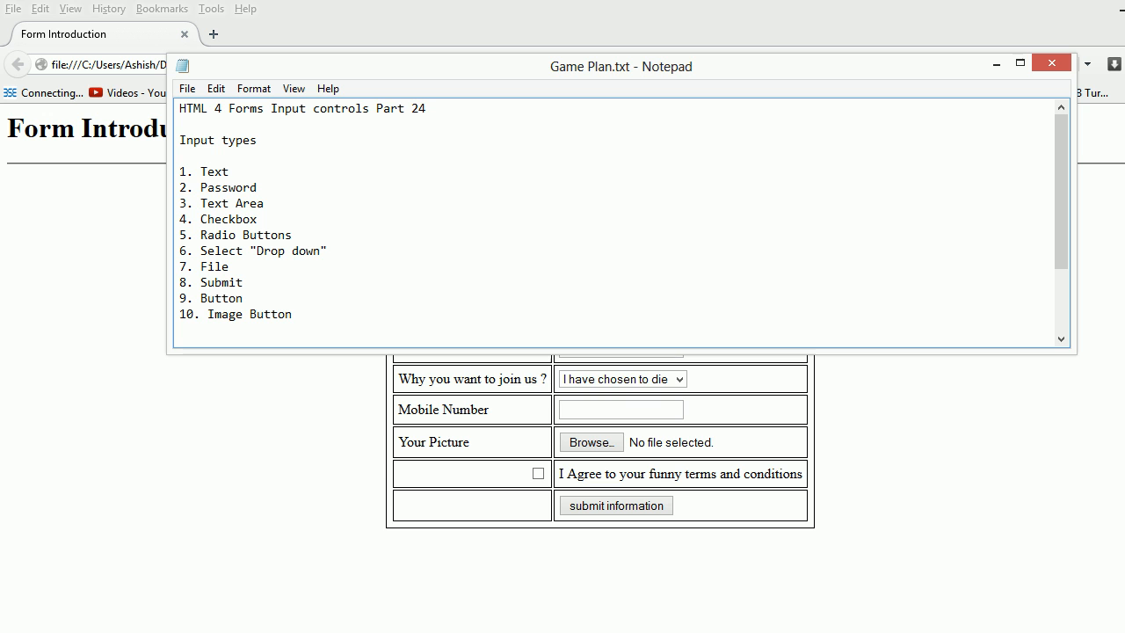
drag(180, 171, 257, 187)
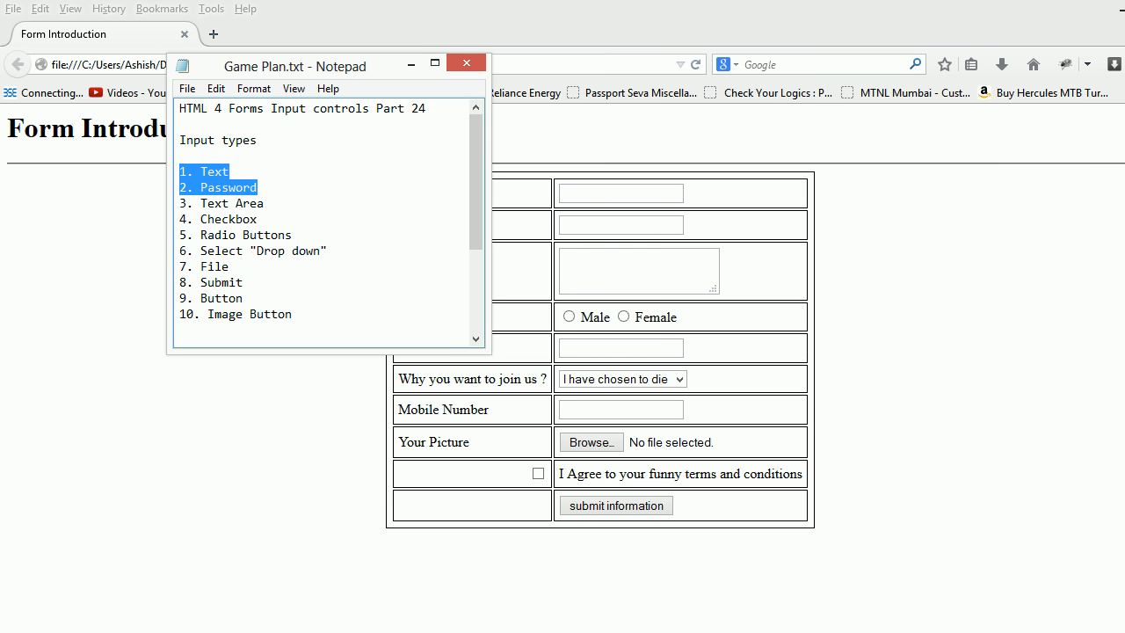
drag(296, 66, 184, 121)
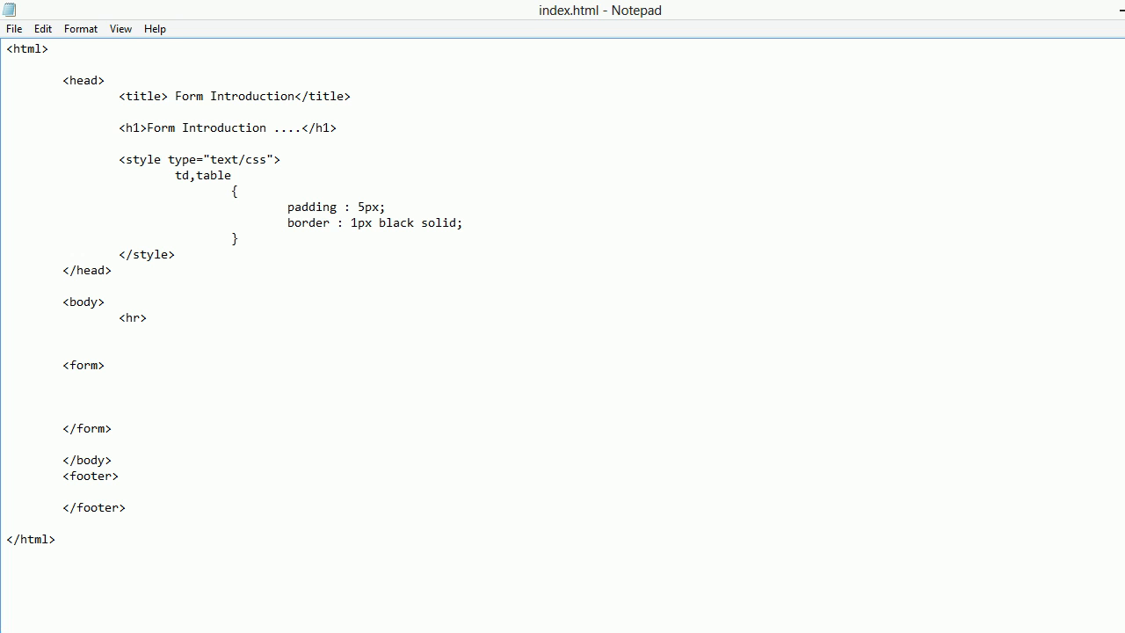
Step: Type a UserName label, <input type="text" name="txtUserName" /> and </br>, then duplicate the line
text(<)
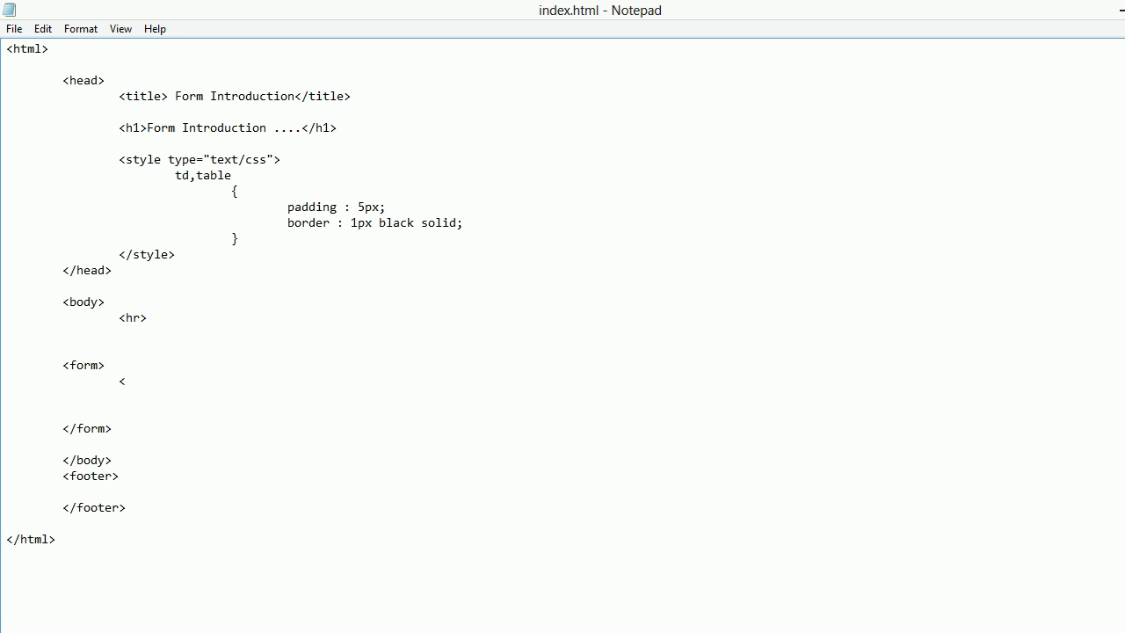
text(in)
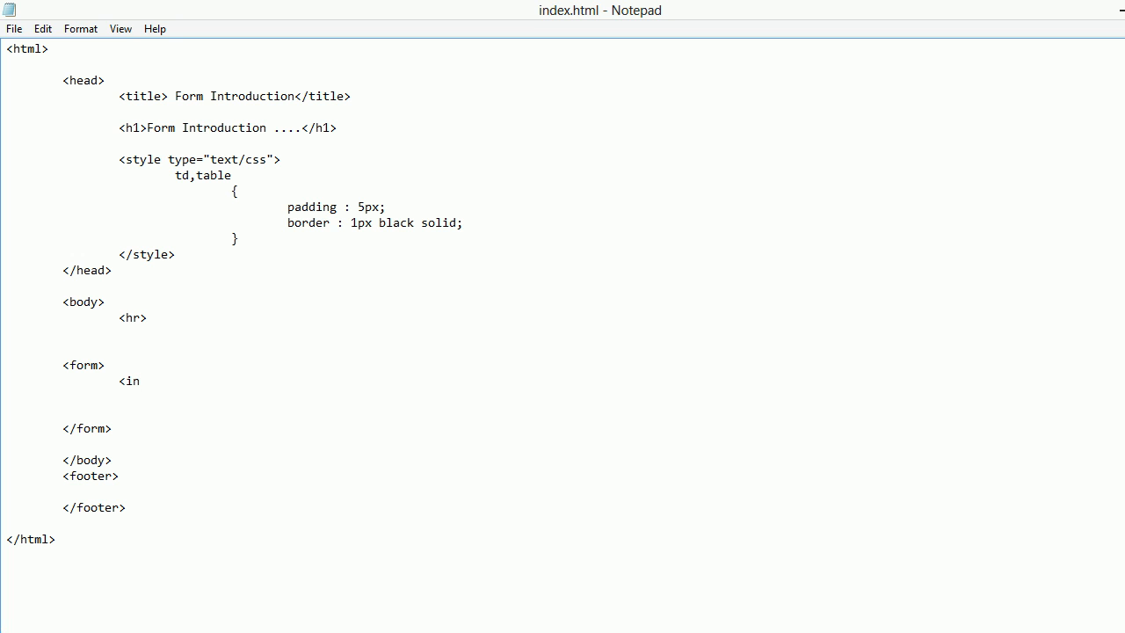
text(put type)
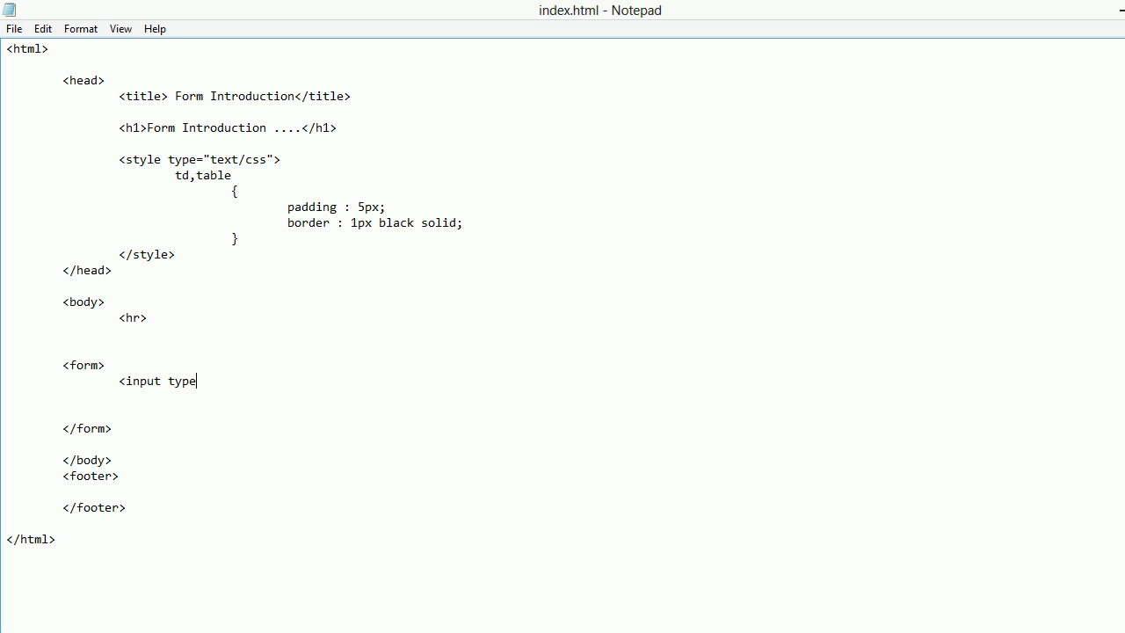
text(="text)
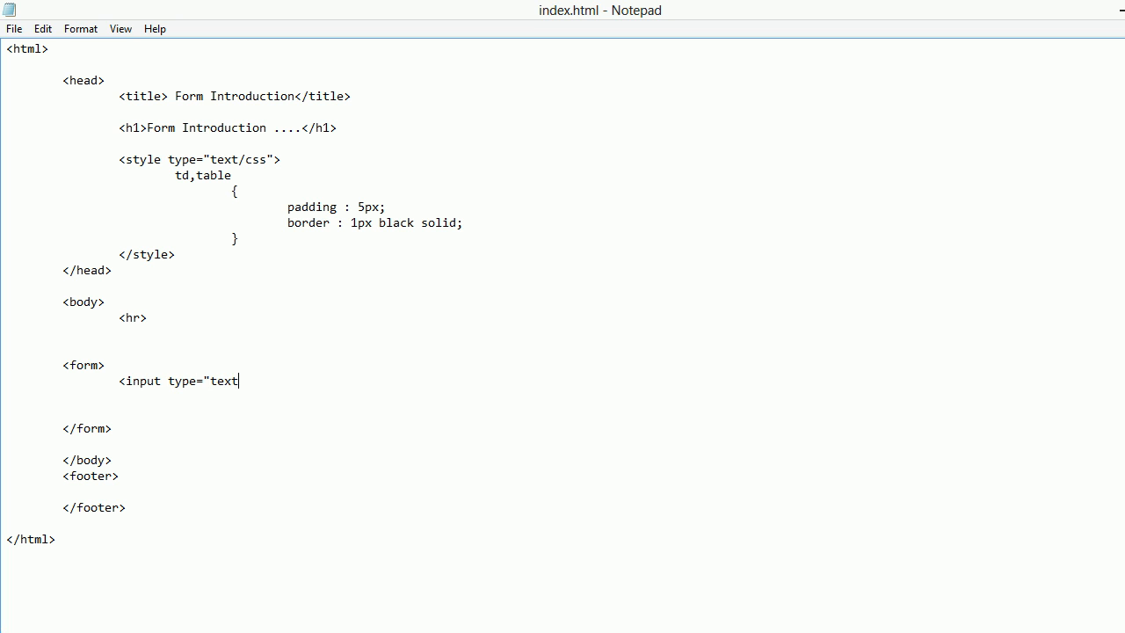
text(" name)
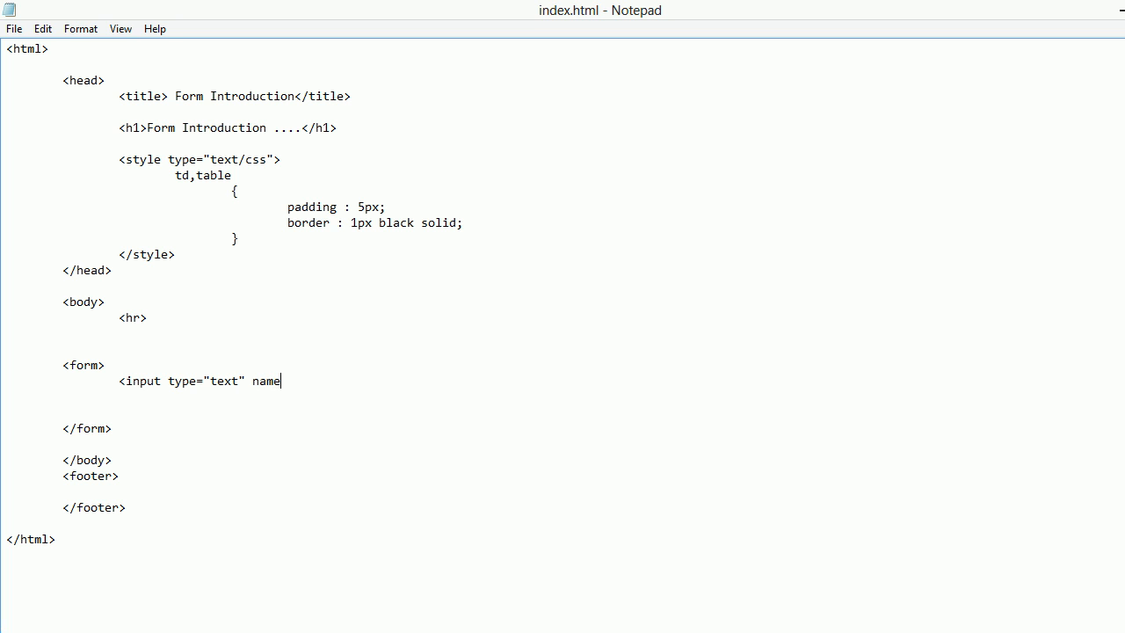
text(=")
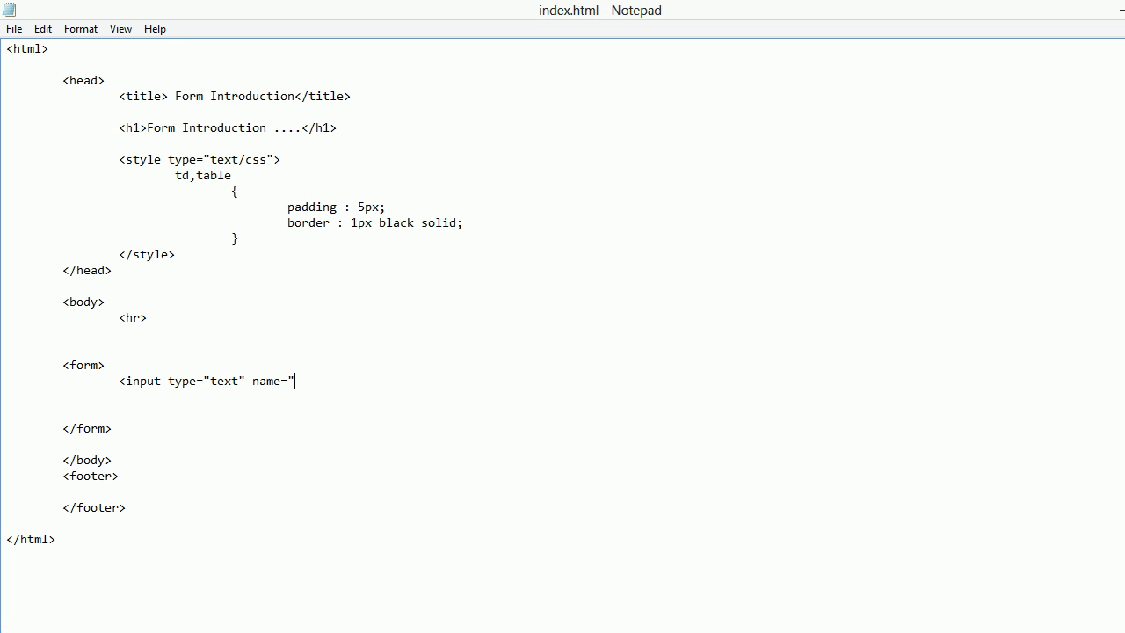
text(txt)
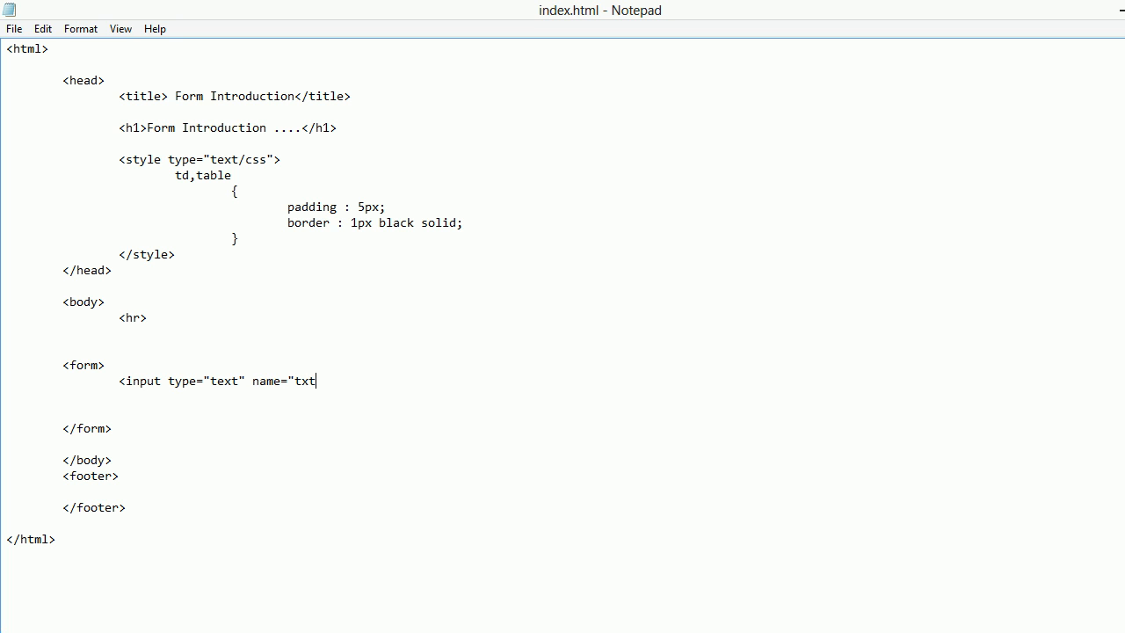
text(UserName" va)
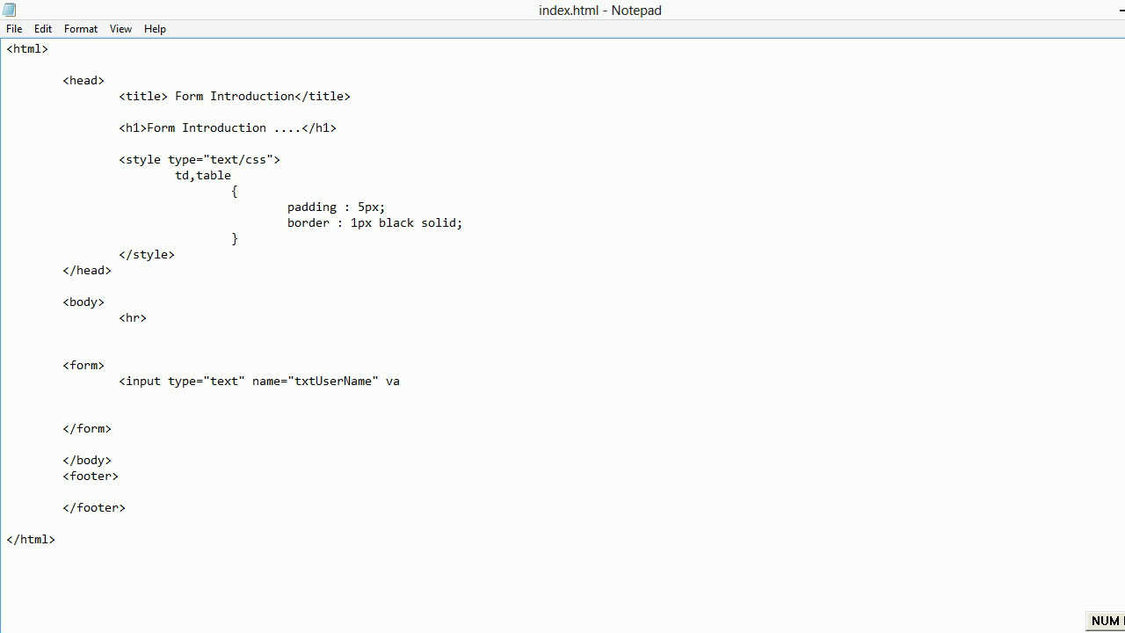
key(BackSpace)
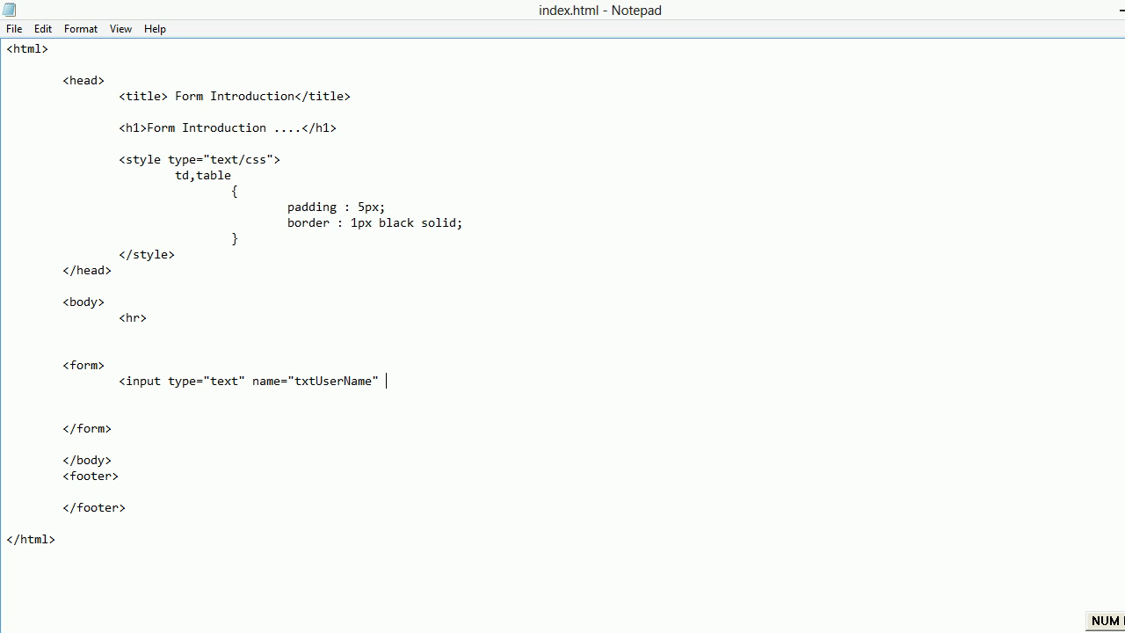
text(/>)
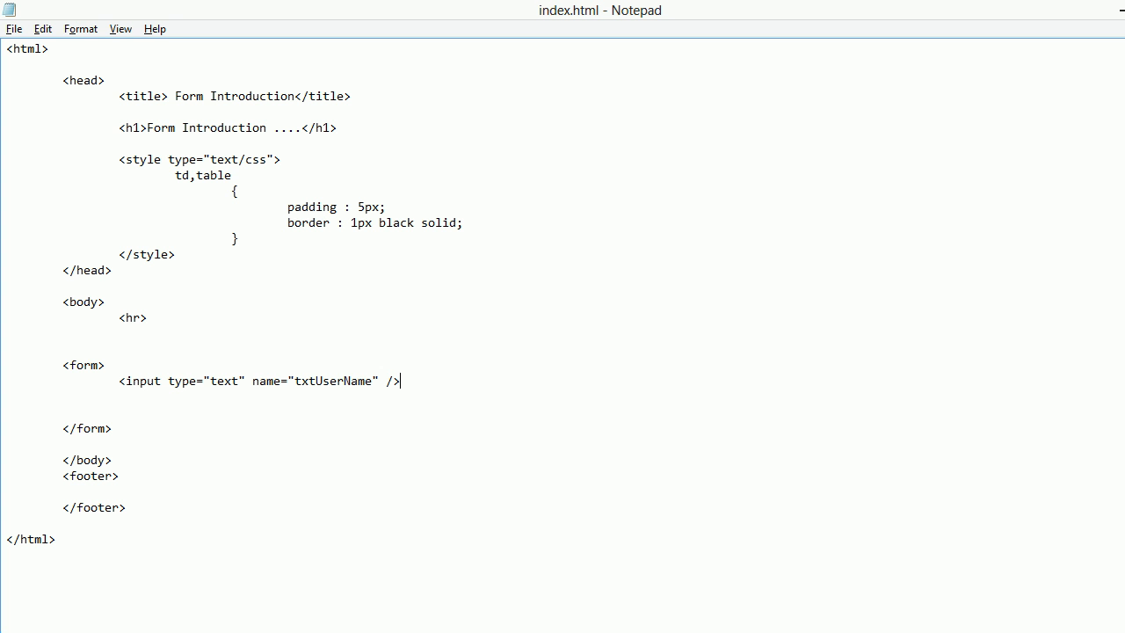
text(UserName :)
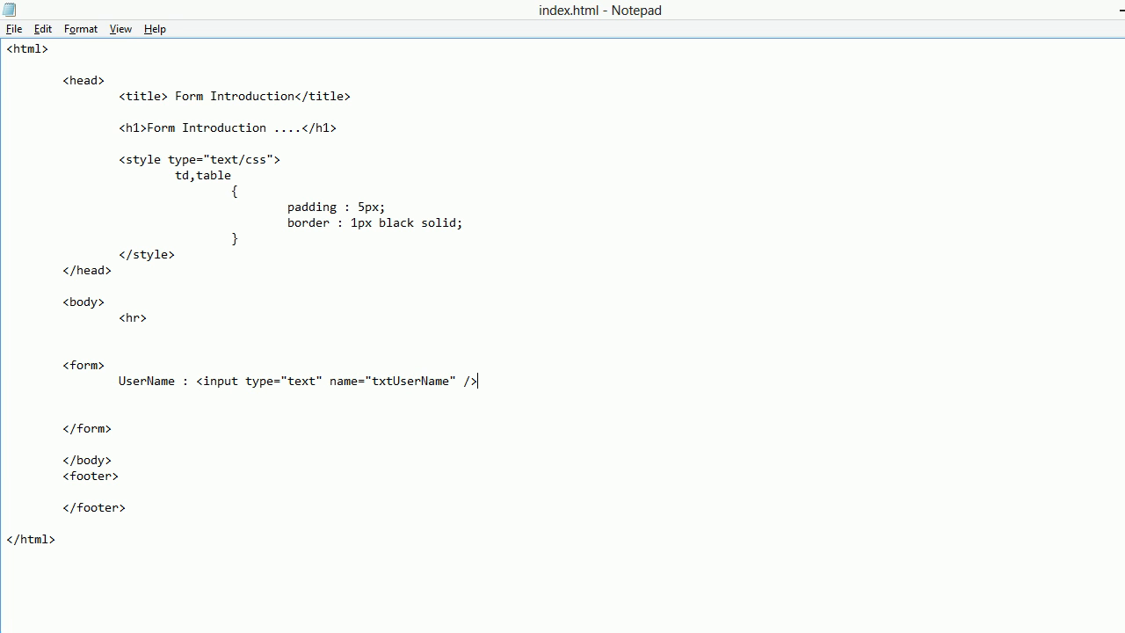
text(</br>)
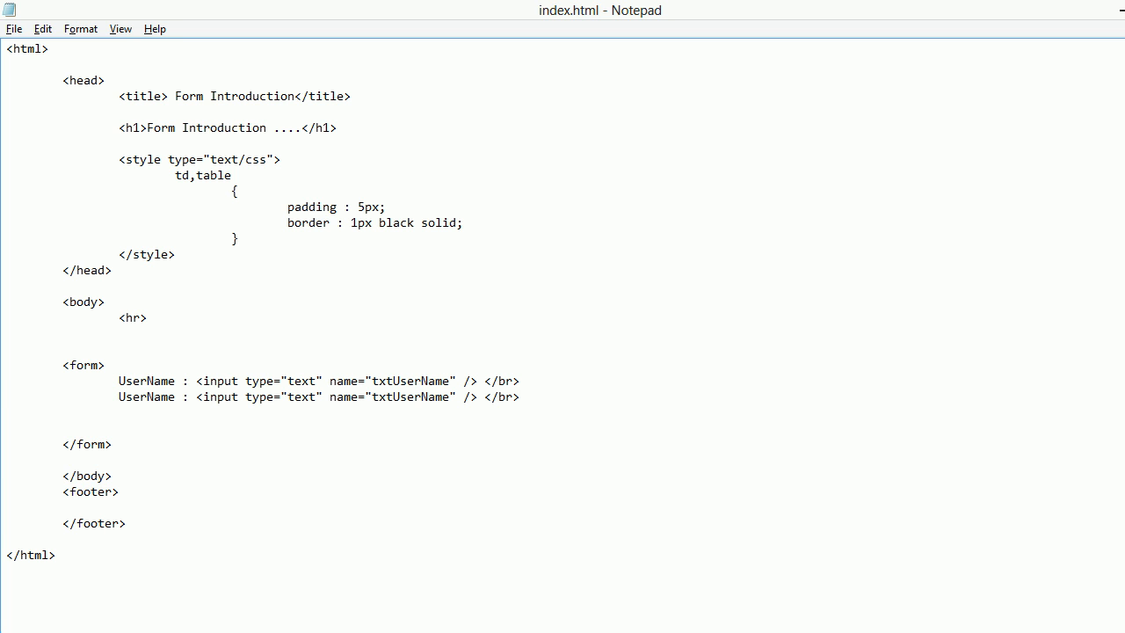
Step: Relabel the second form line as Password
click(176, 396)
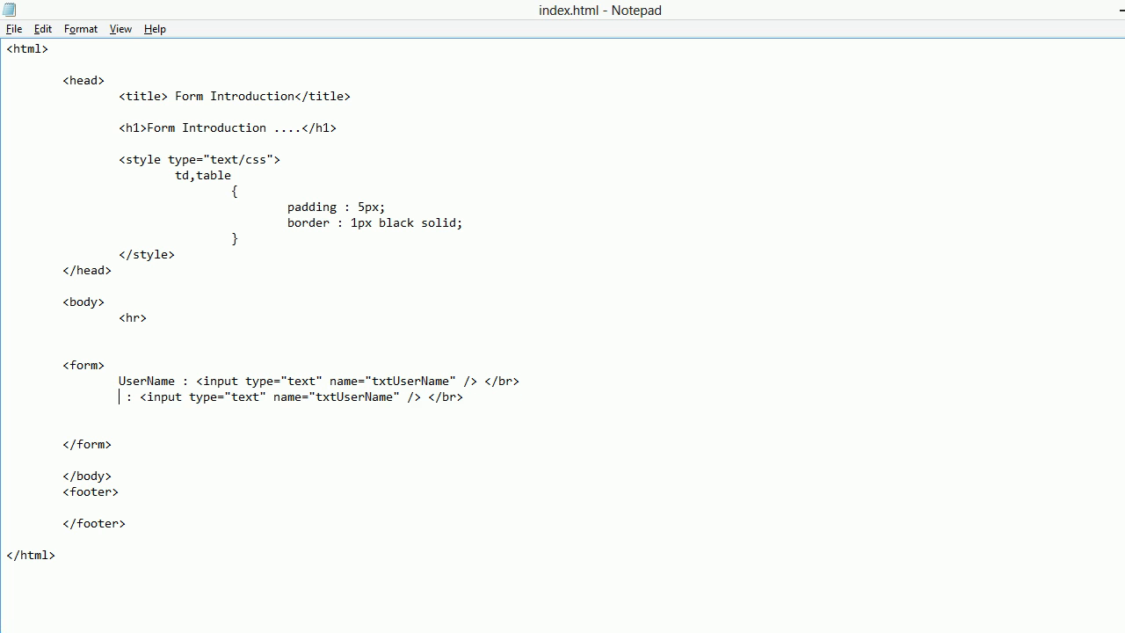
text(Password)
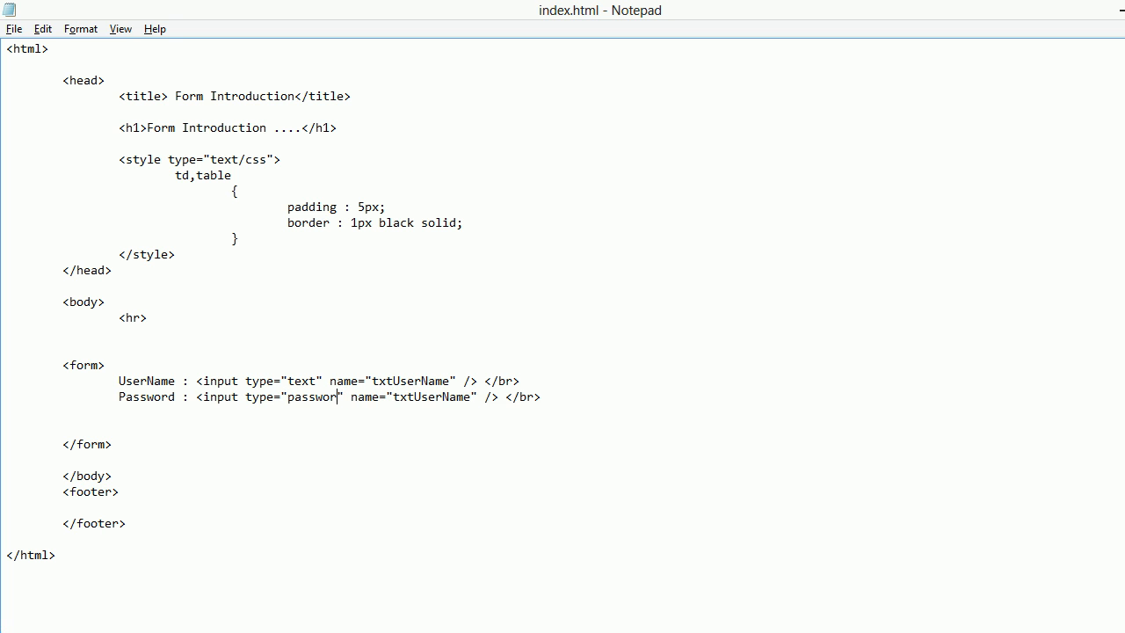
text(d)
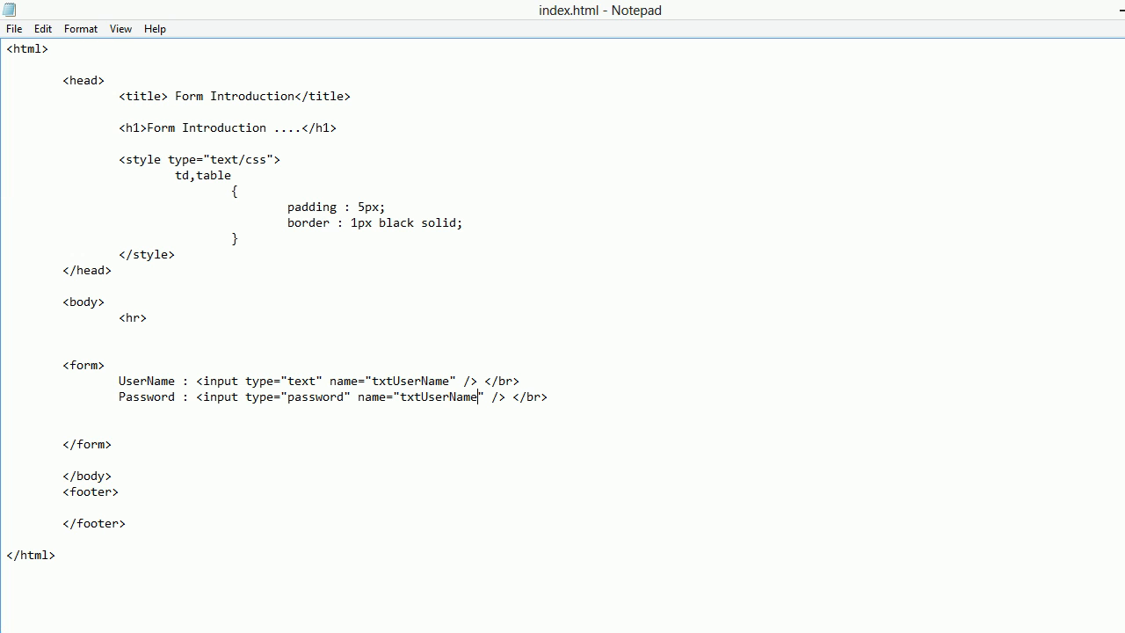
key(BackSpace)
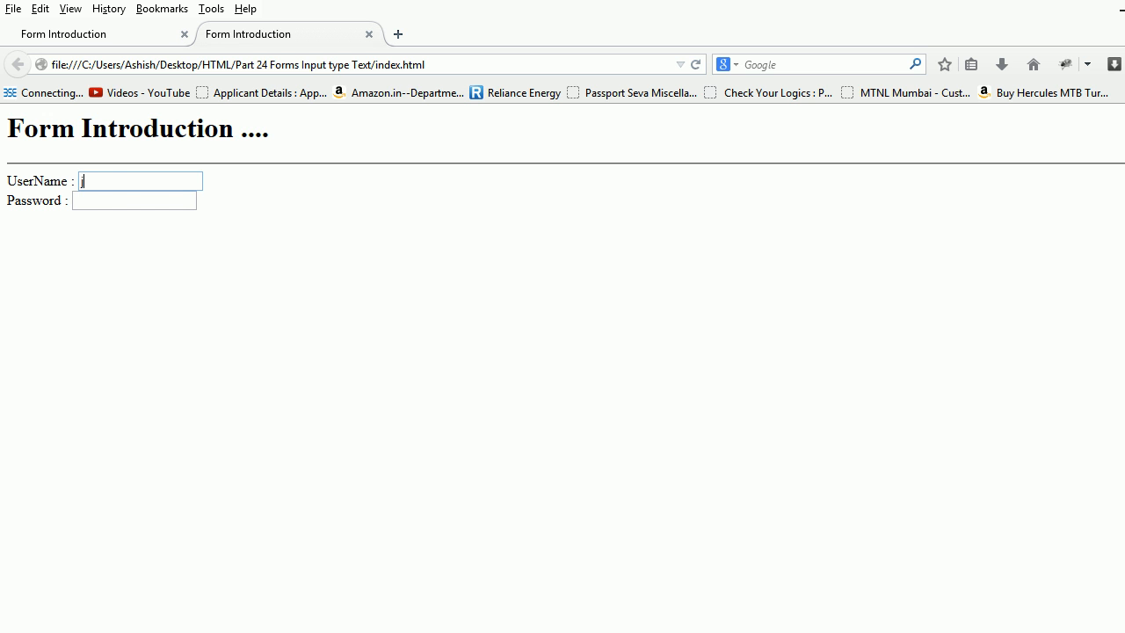
Step: Name the second input txtPassword, set type to password, and refresh the Firefox preview
text(jfksdjf)
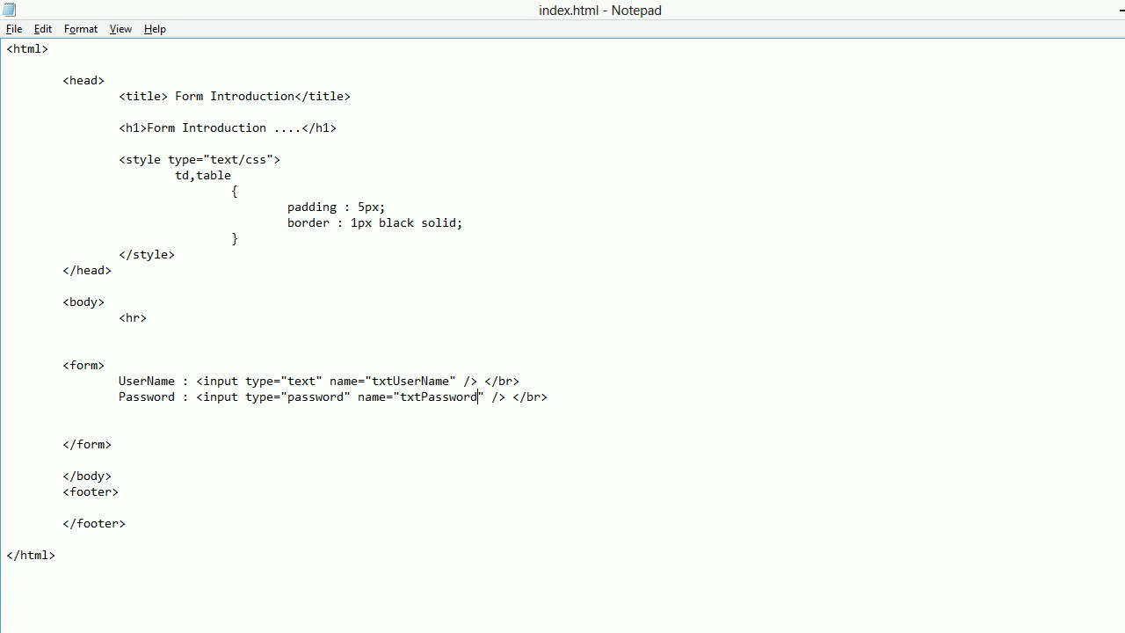
key(Backspace)
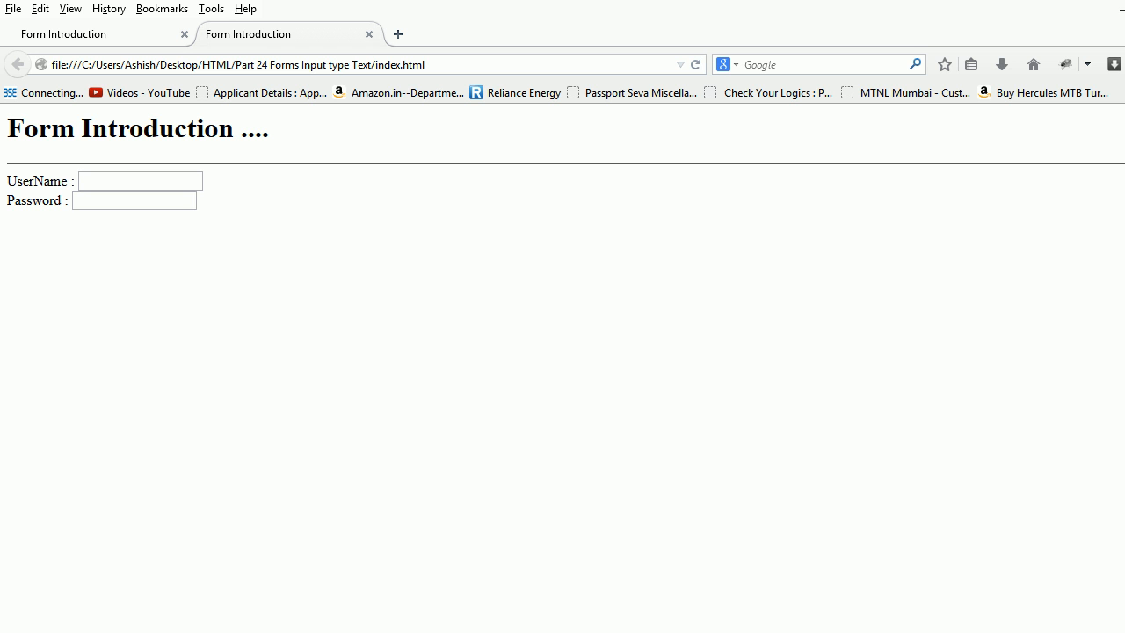
text(sfdjsdf)
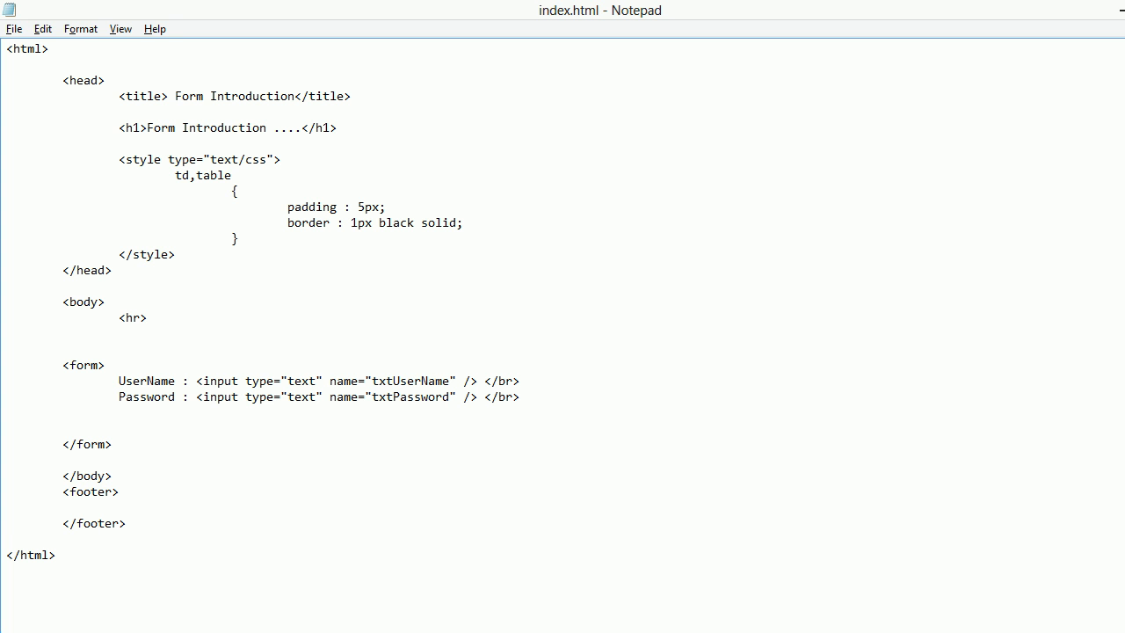
text(password)
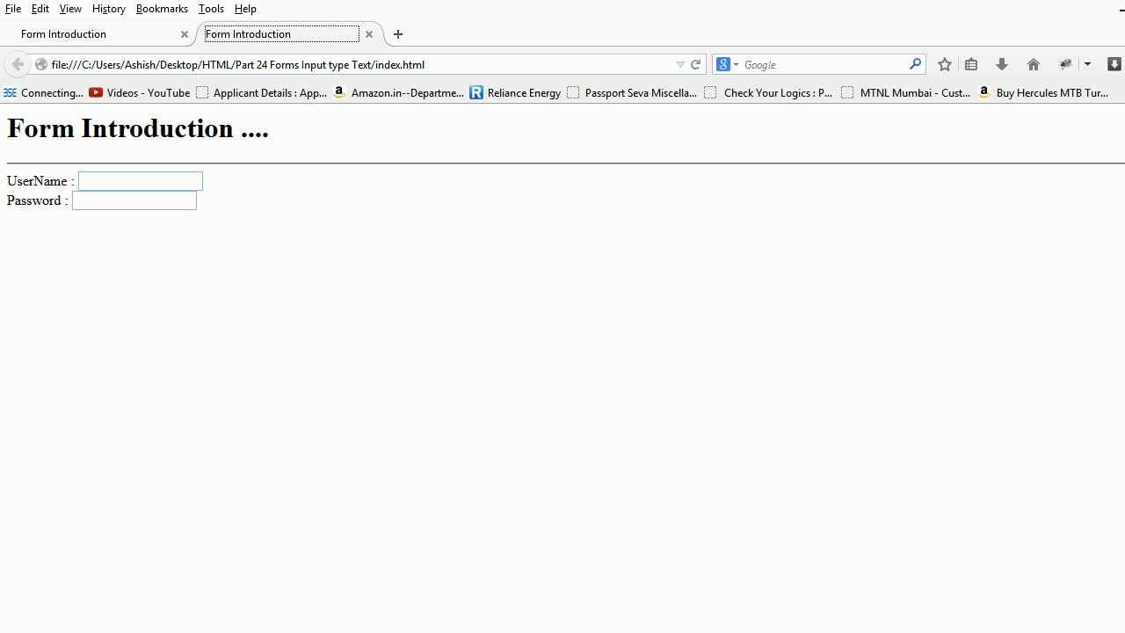
click(139, 181)
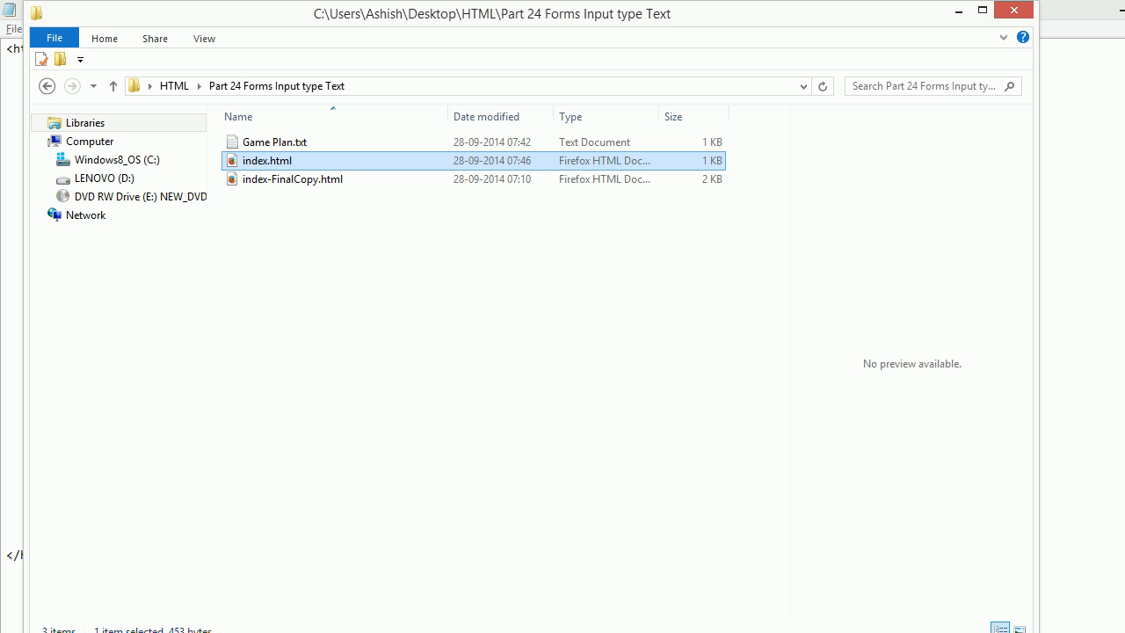
Step: Open index-FinalCopy.html in Notepad from File Explorer and scroll through its table form
right_click(293, 178)
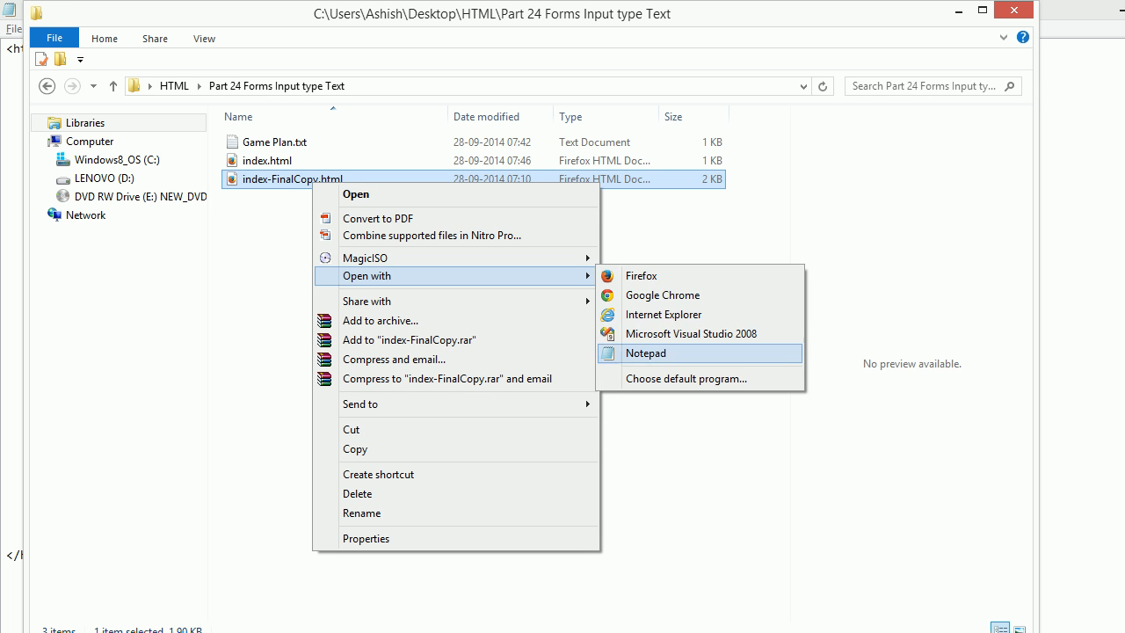
click(646, 352)
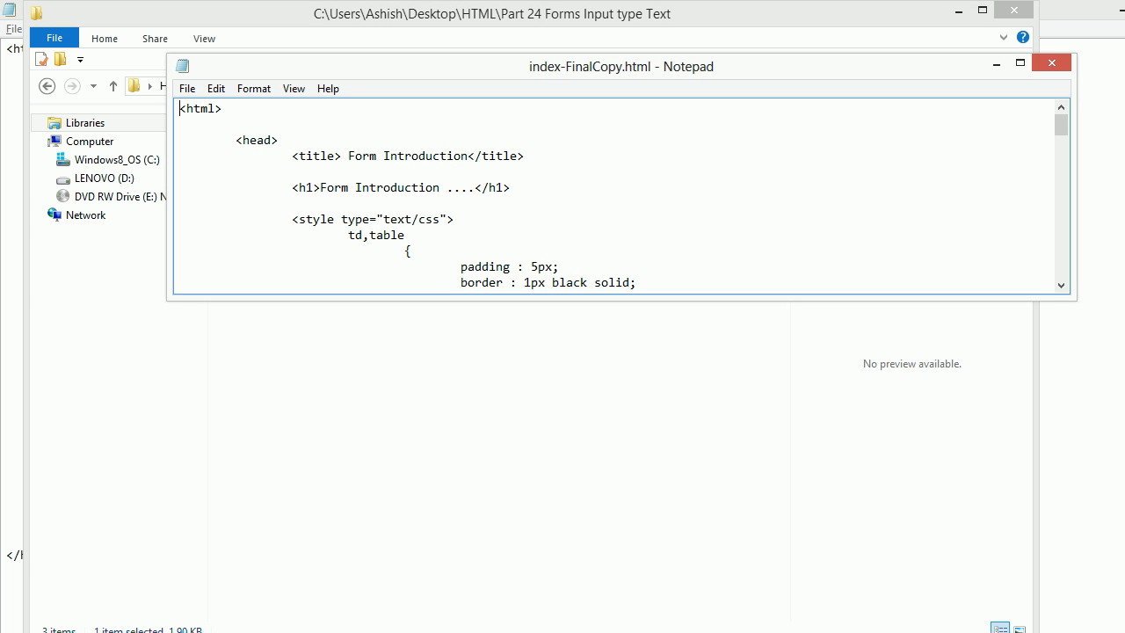
scroll(down, 3)
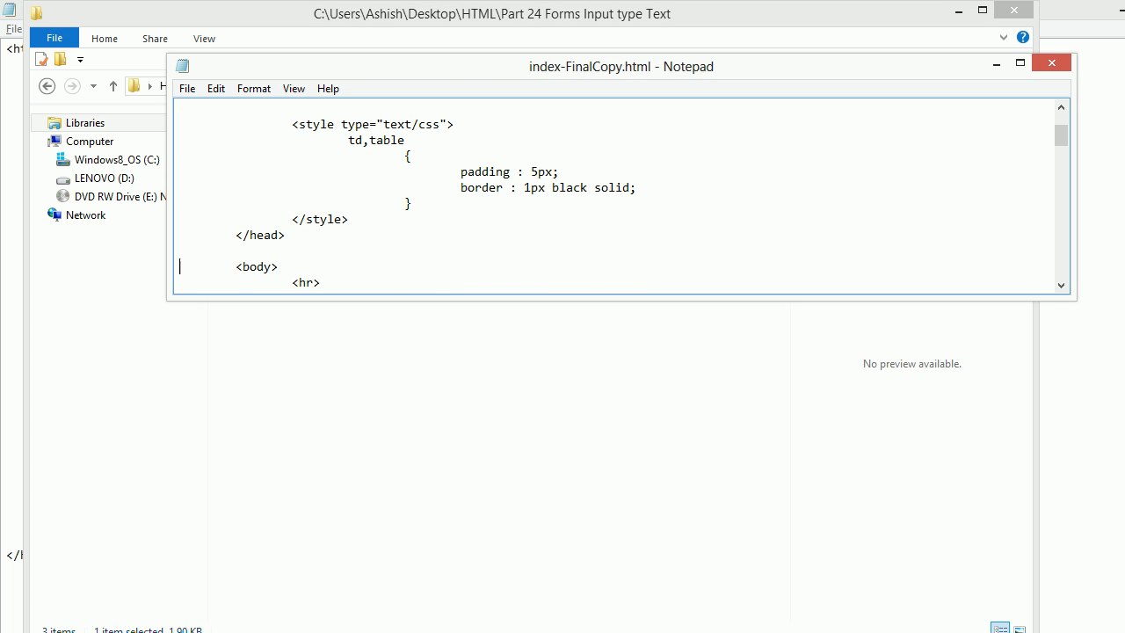
scroll(down, 3)
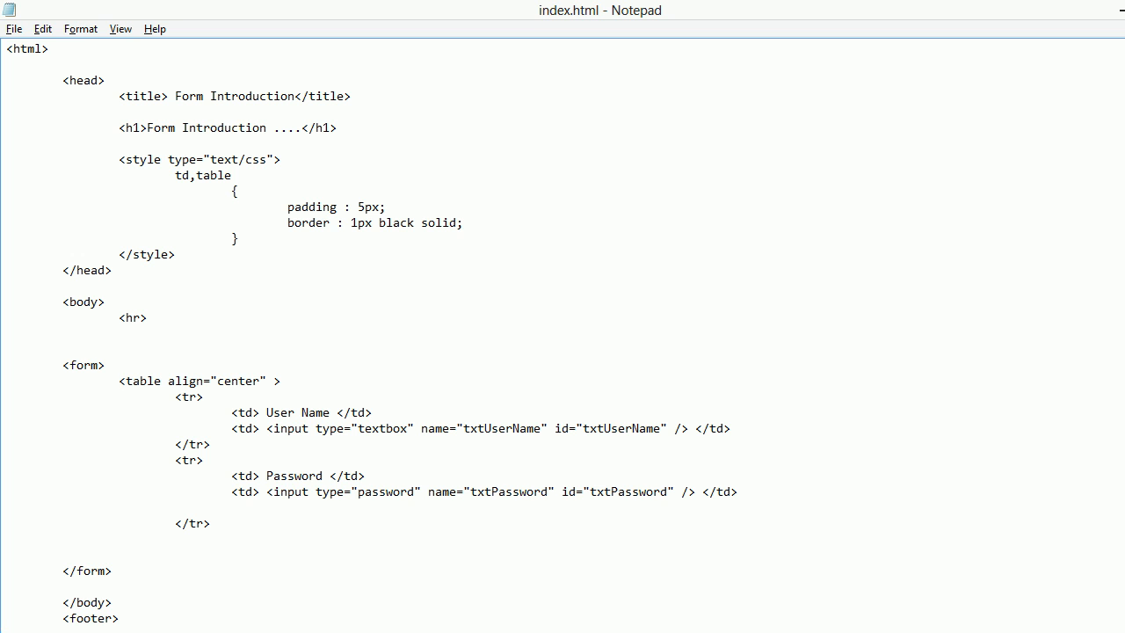
Step: Add a closing </table> tag on the line before </form>
click(118, 380)
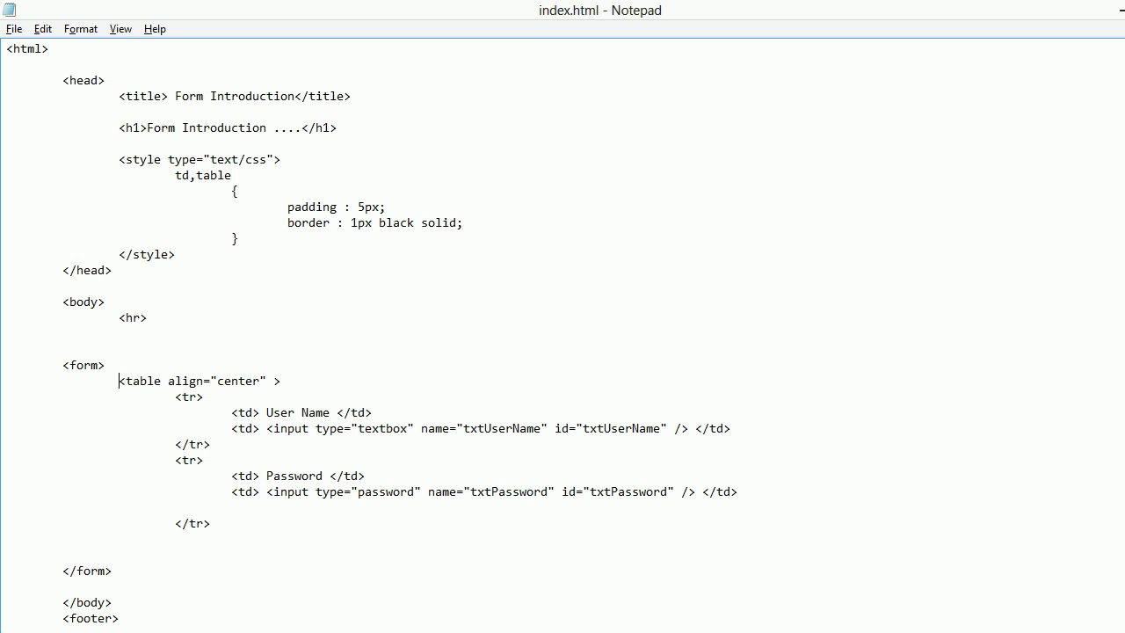
click(89, 570)
text(/,)
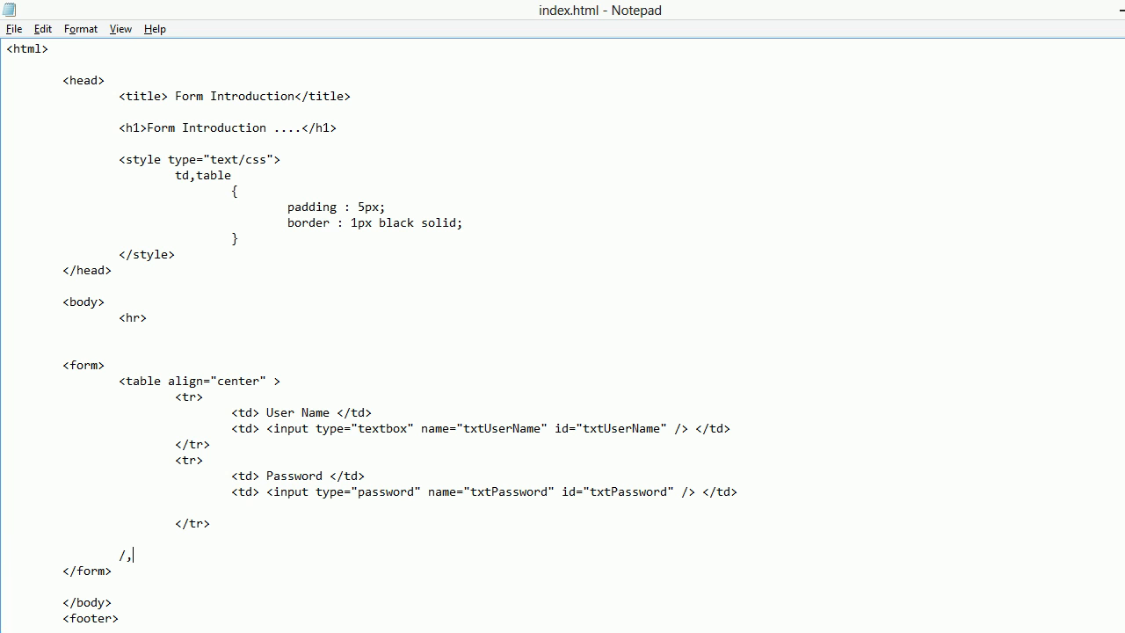
text(/)
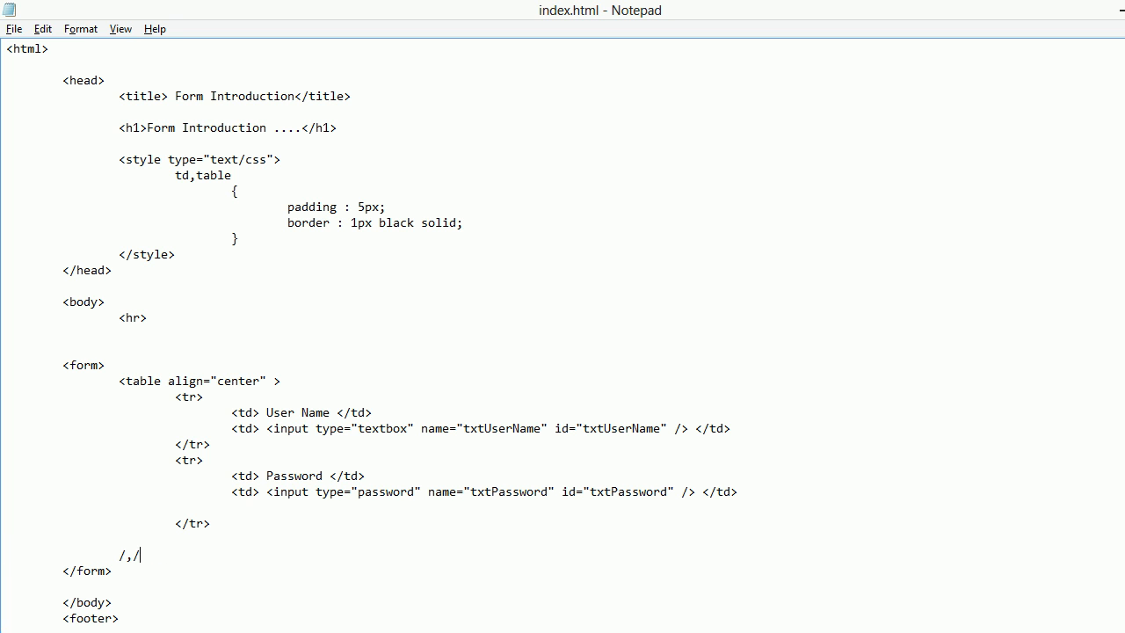
key(Backspace)
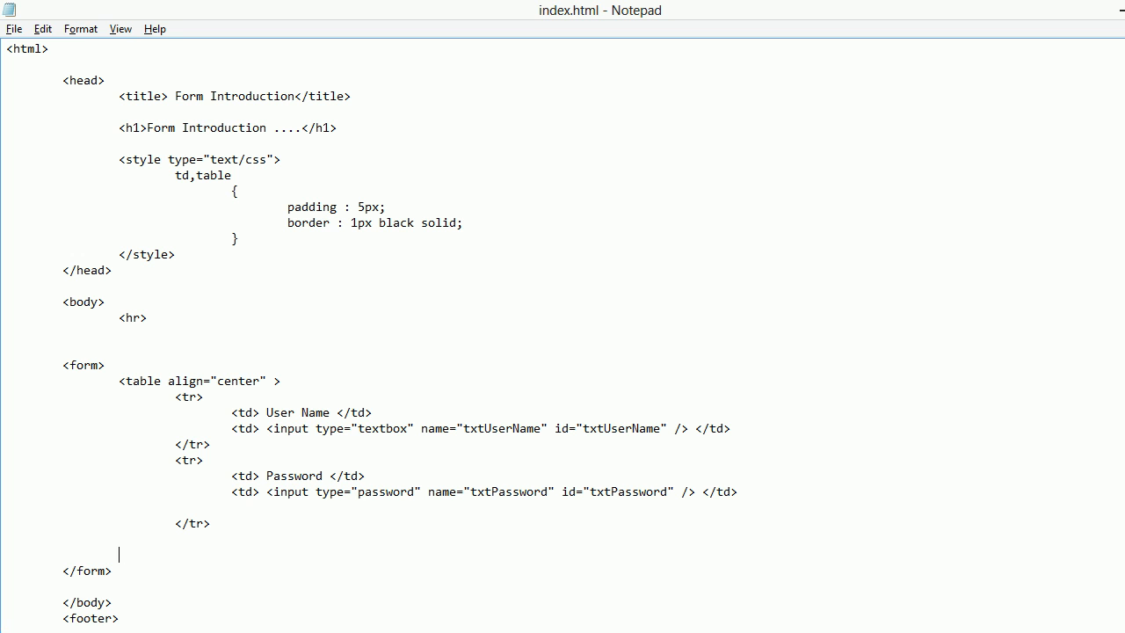
text(</table>)
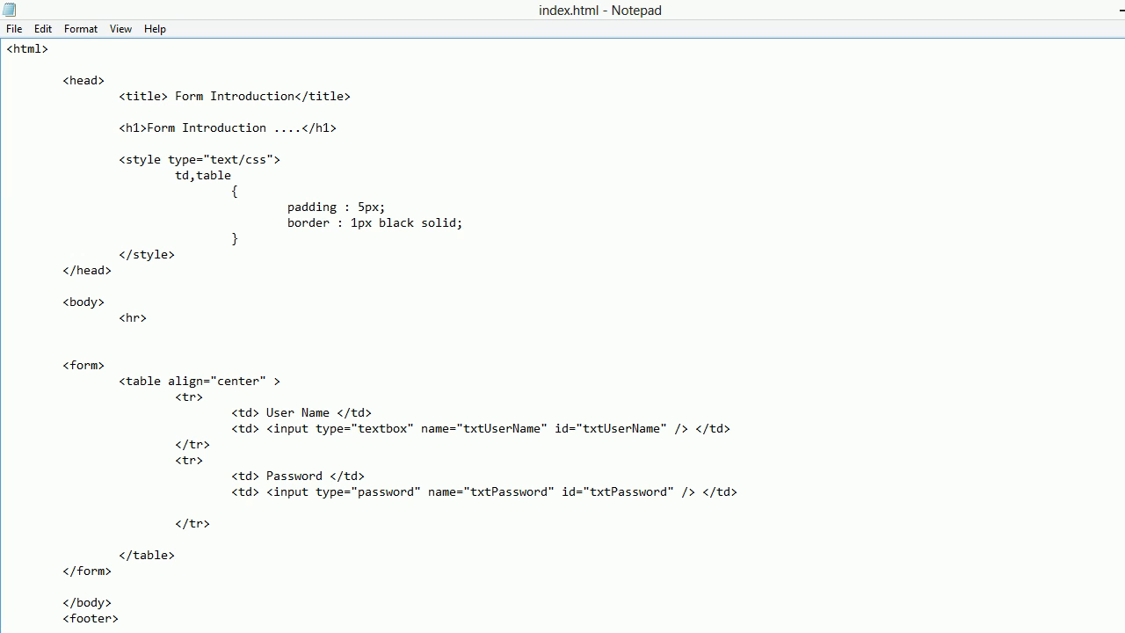
Step: Select and delete the Password row lines
double_click(141, 381)
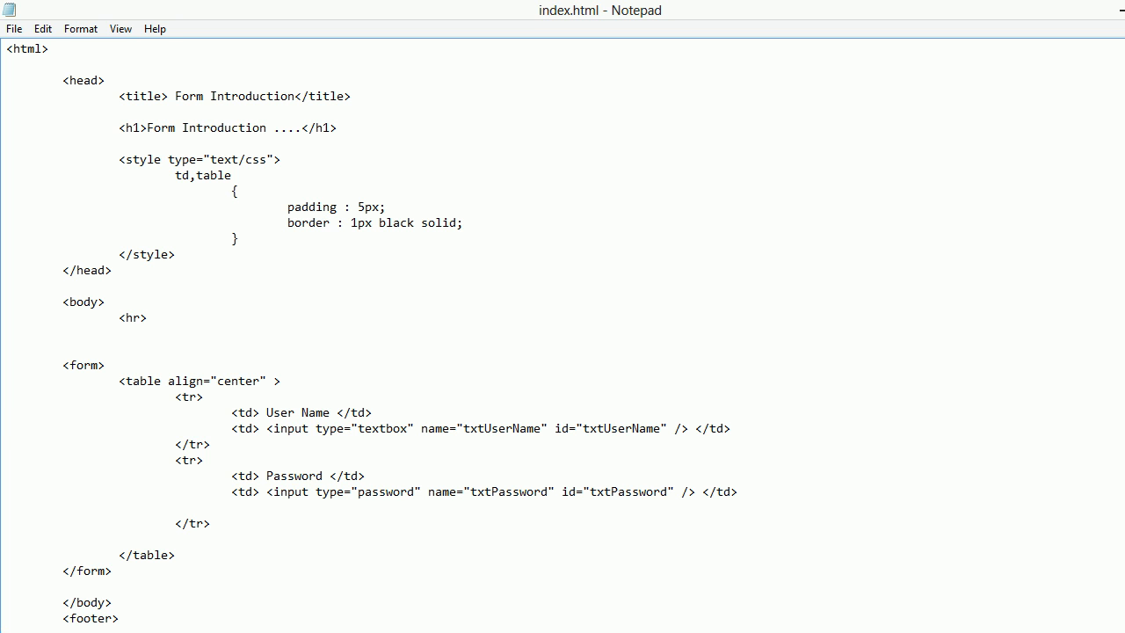
drag(266, 428, 493, 427)
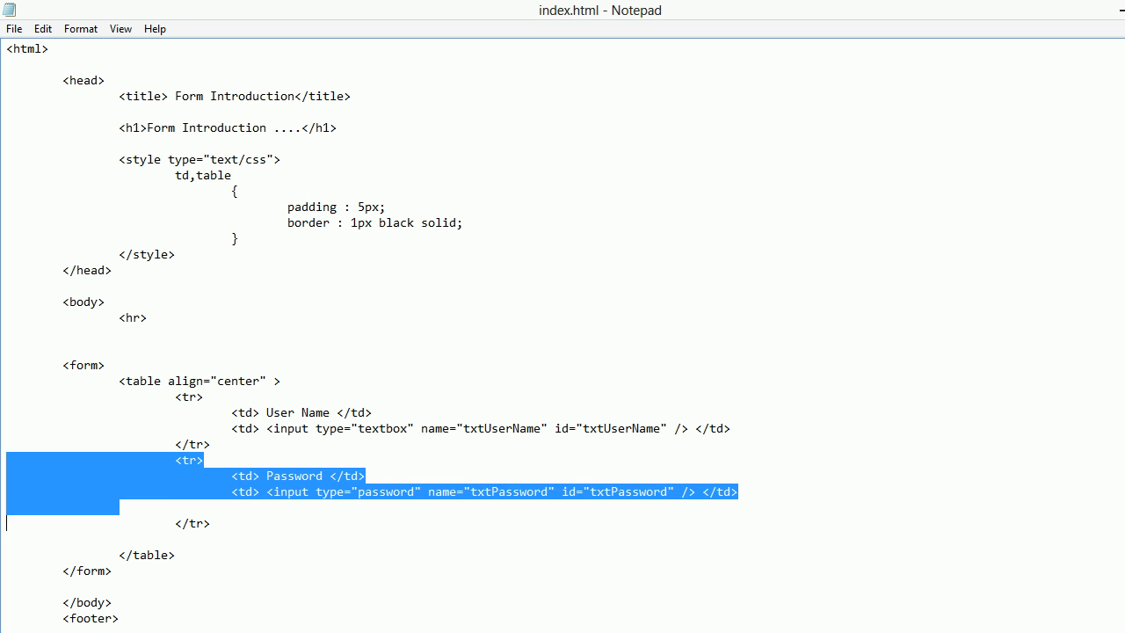
key(Delete)
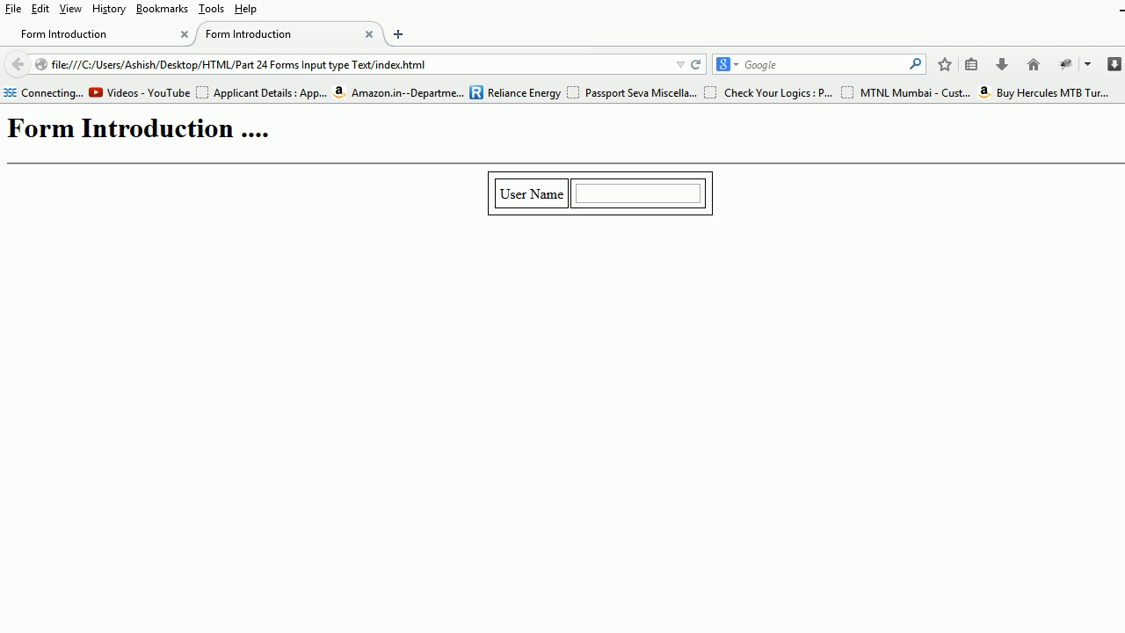
Step: Reload the form in Firefox, type sample text into the fields, and highlight the Text and Password notes
double_click(546, 193)
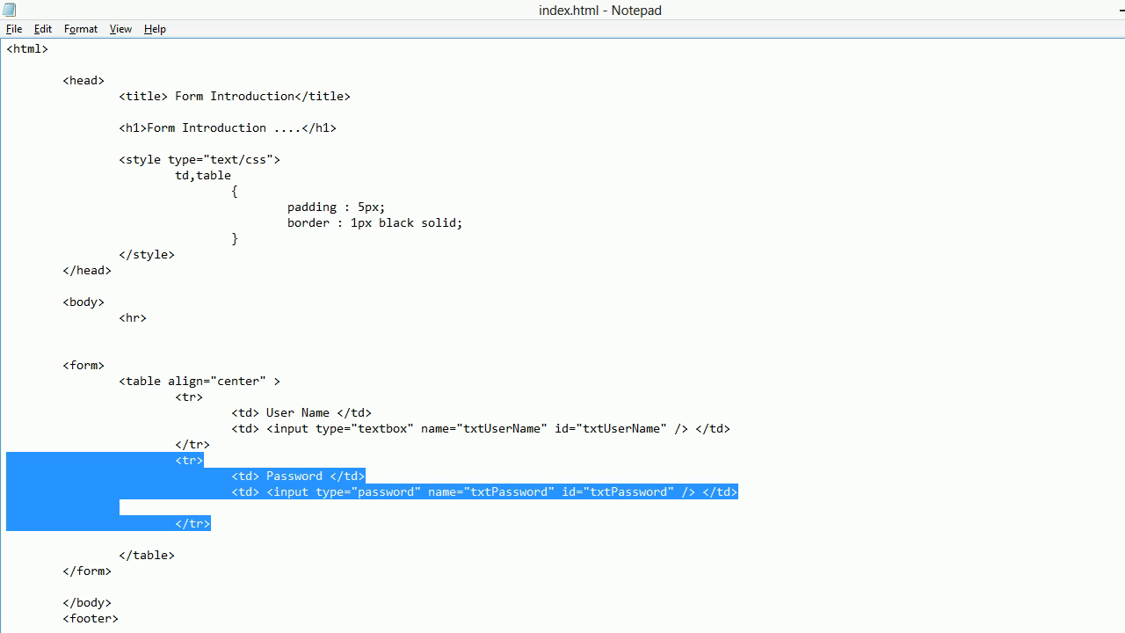
right_click(357, 470)
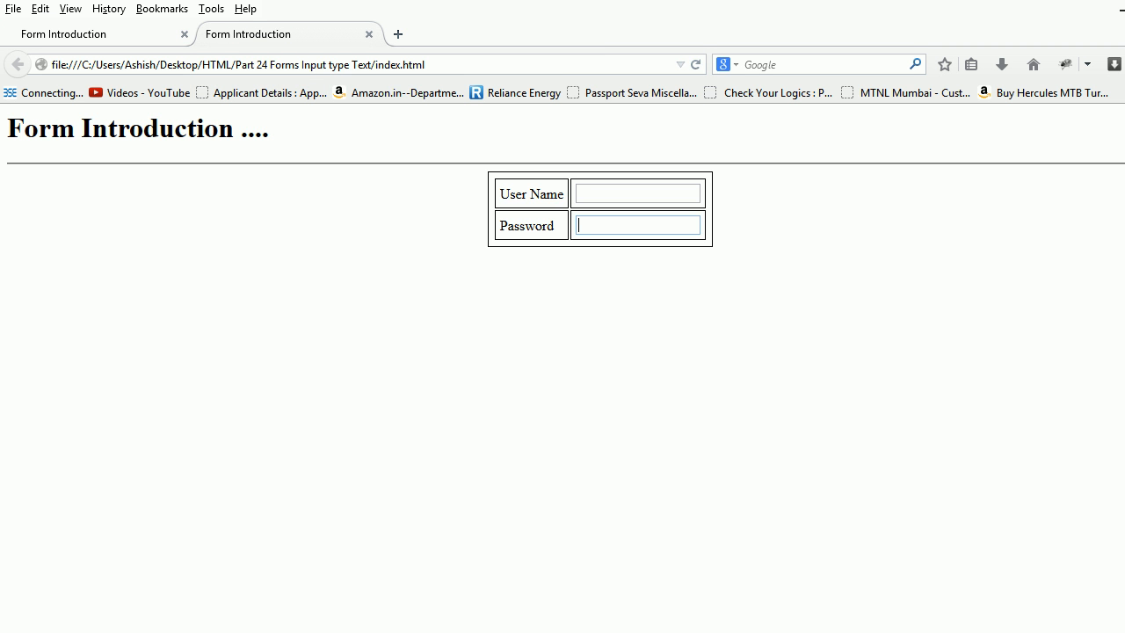
text(sdfsd)
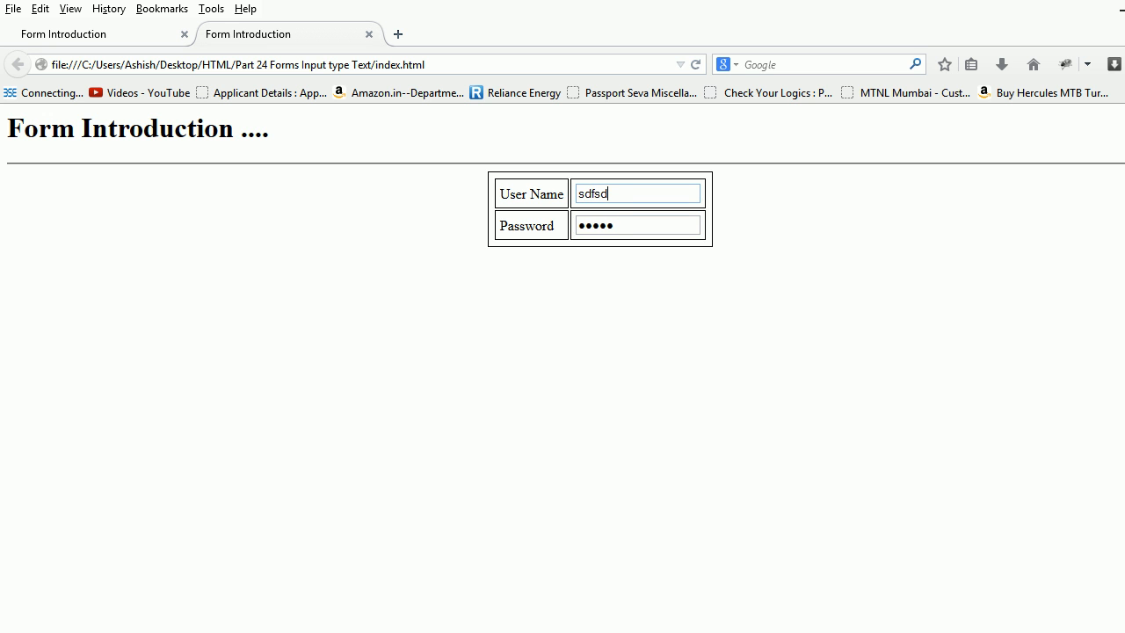
triple_click(637, 225)
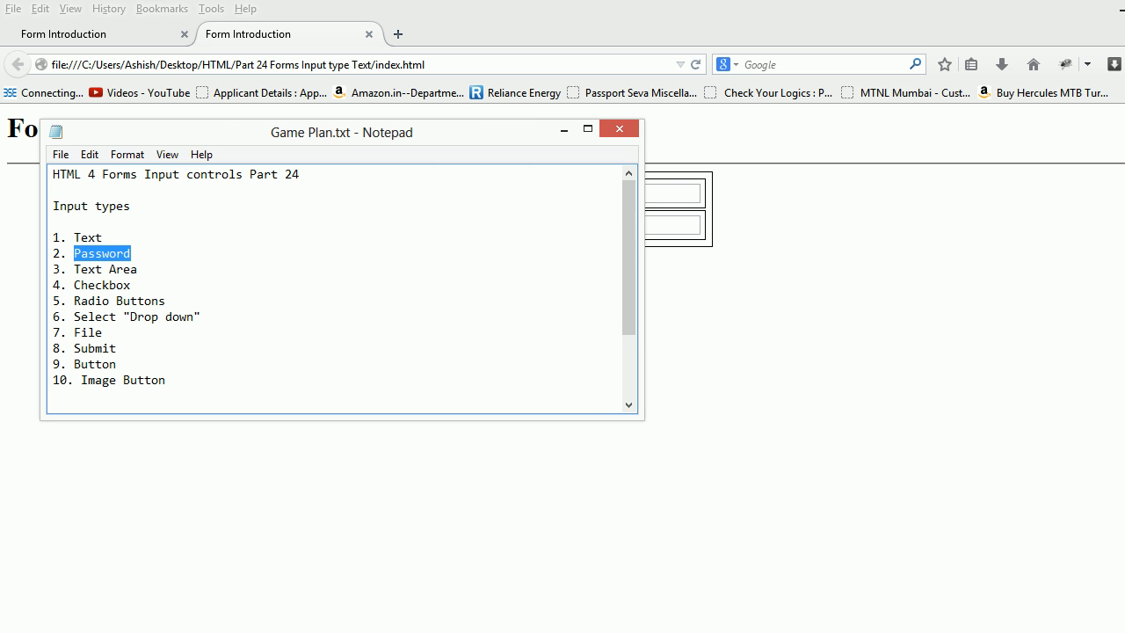
drag(101, 253, 52, 237)
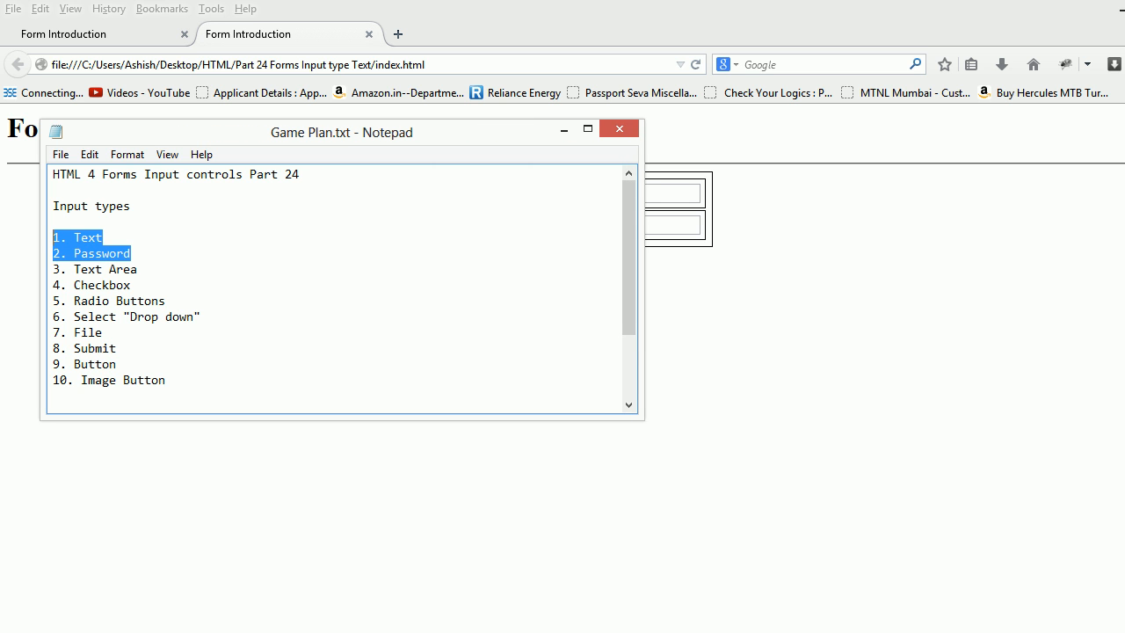
Step: Add value="check" to the User Name input and save the page
scroll(down, 3)
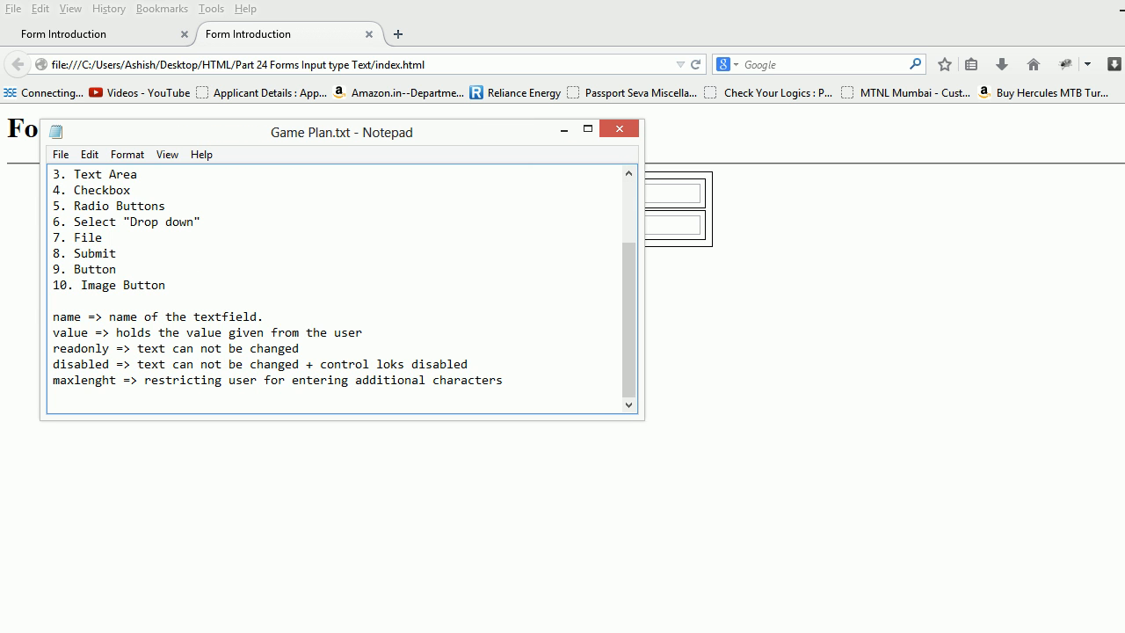
double_click(66, 316)
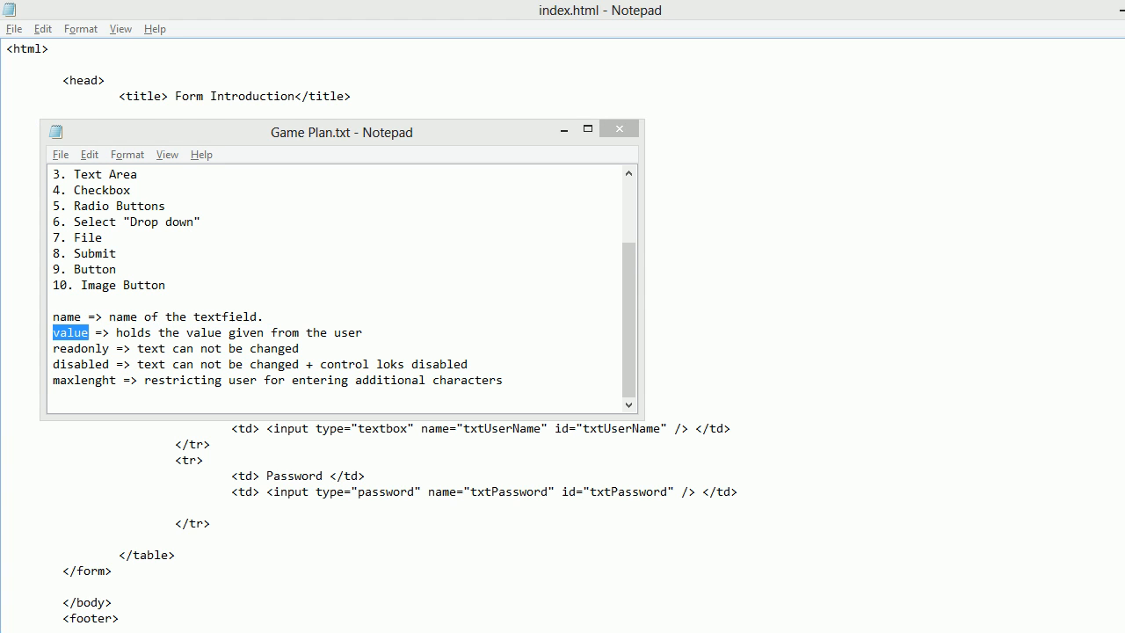
click(87, 332)
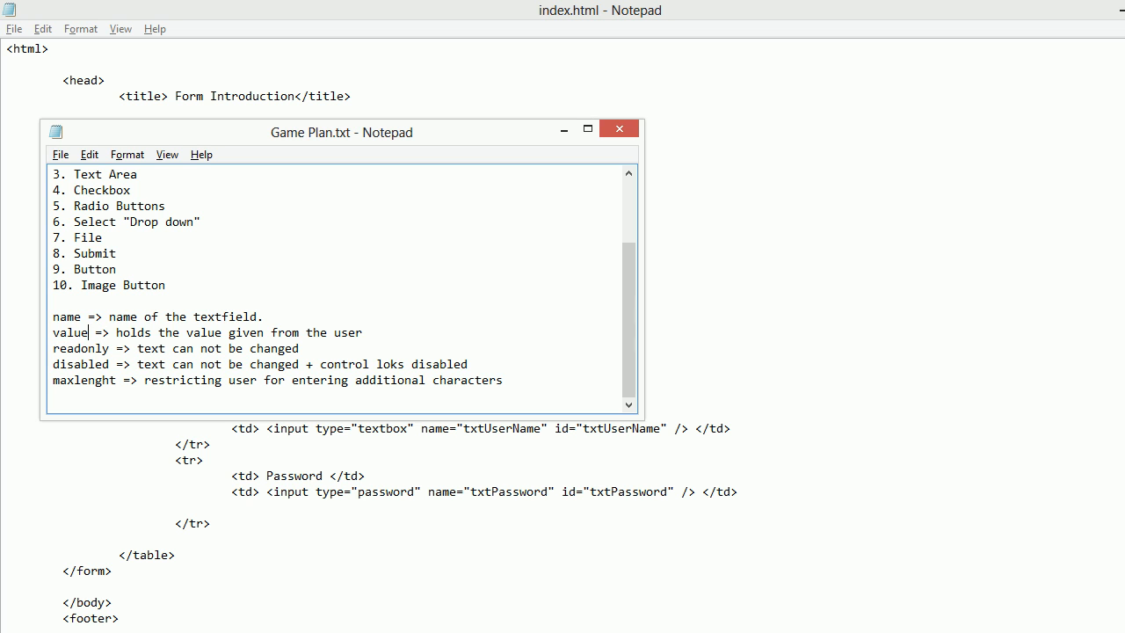
double_click(72, 332)
text(val )
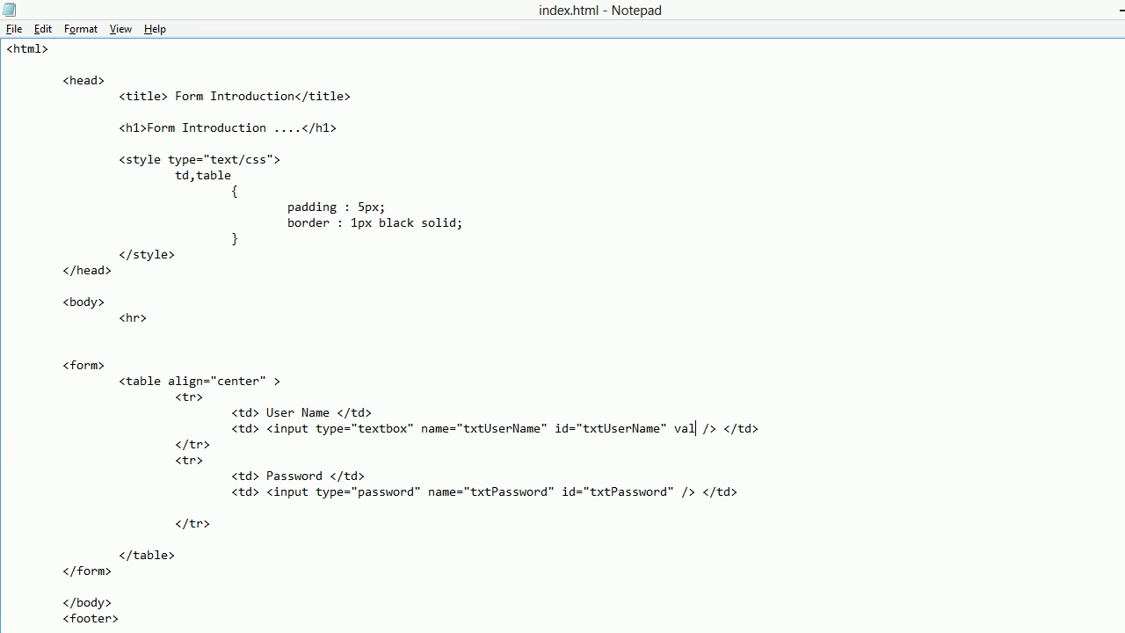
text(ue=")
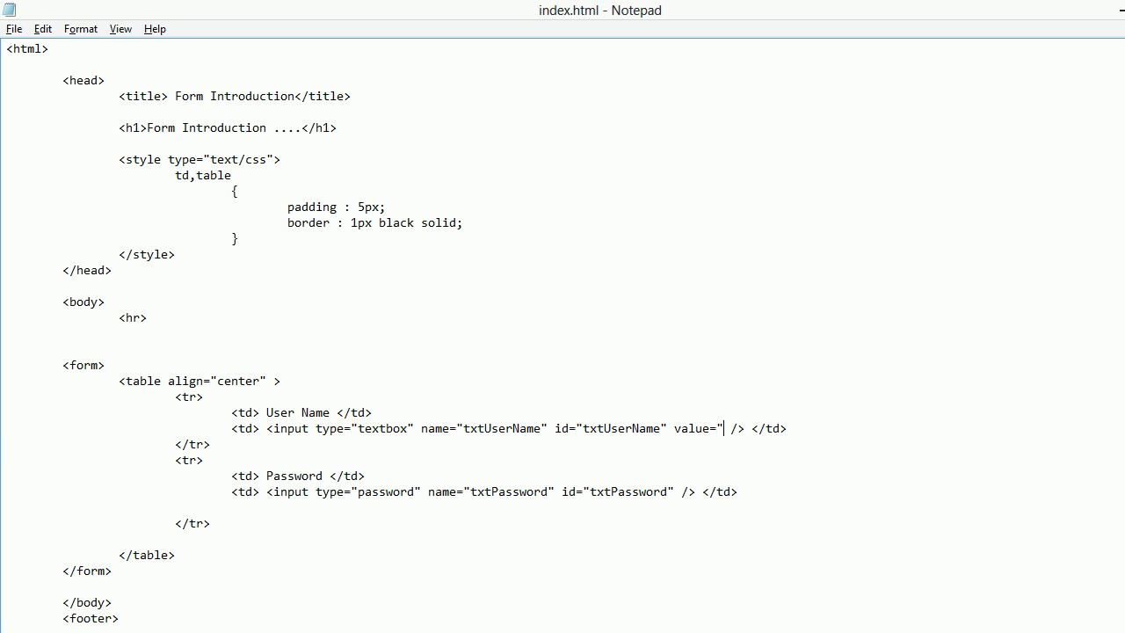
text(check)
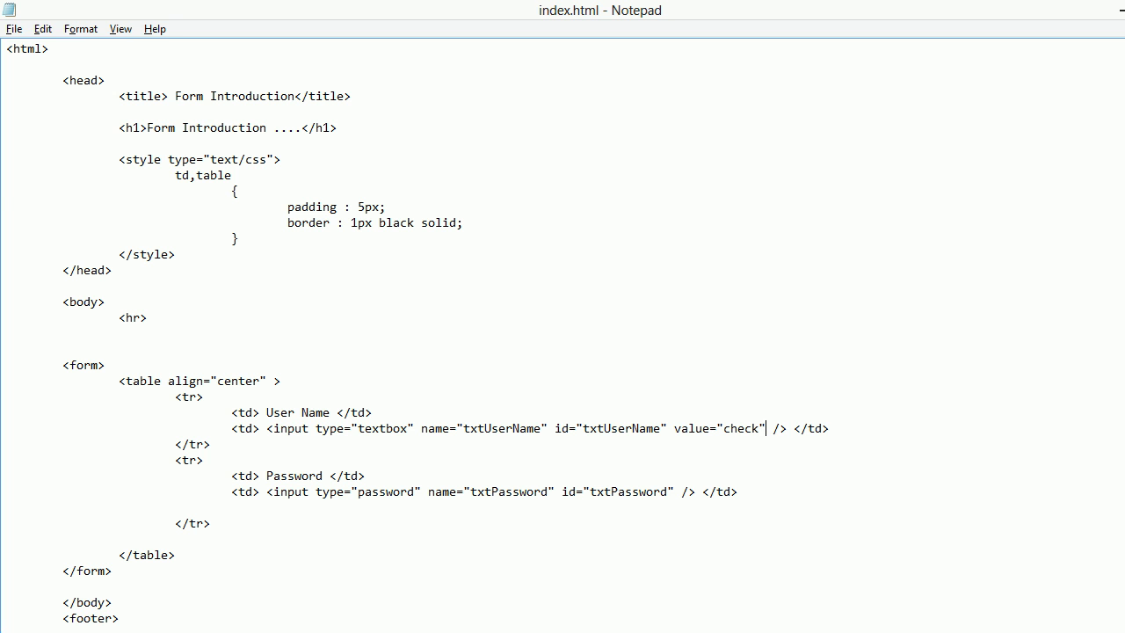
key(alt+tab)
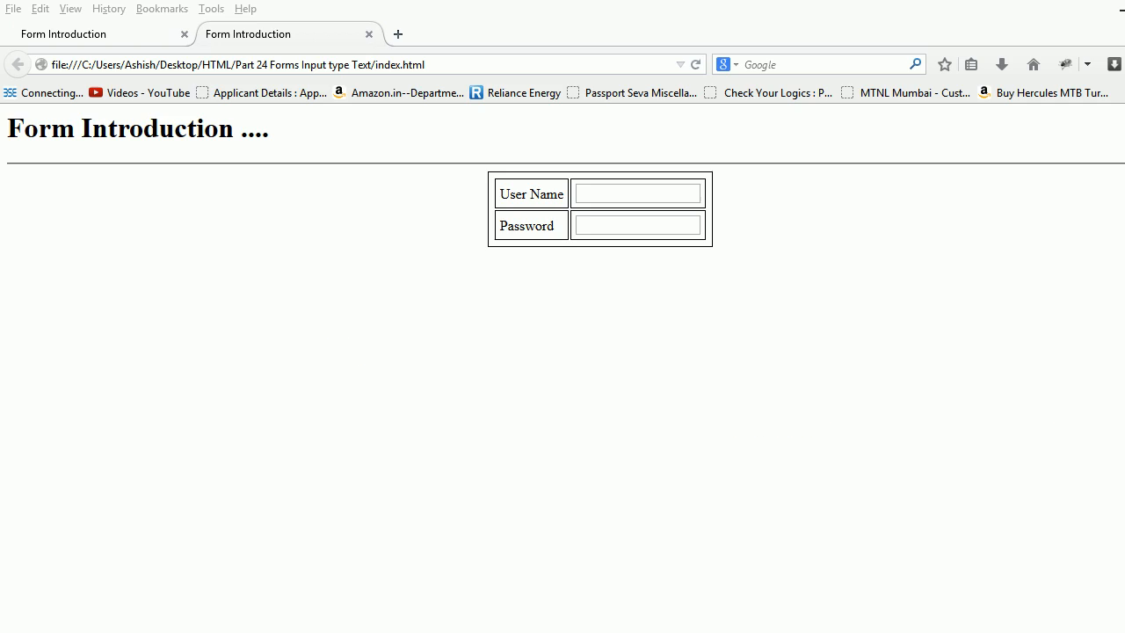
Step: Reload Firefox to show 'check' prefilled, then highlight 'value' in the notes
text(check)
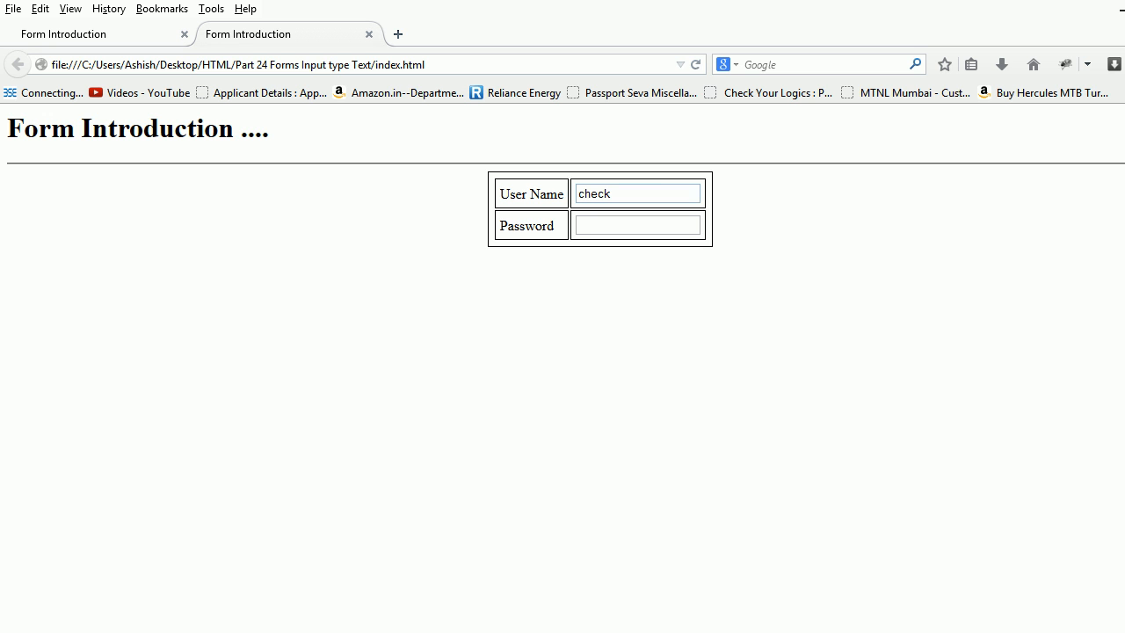
double_click(593, 193)
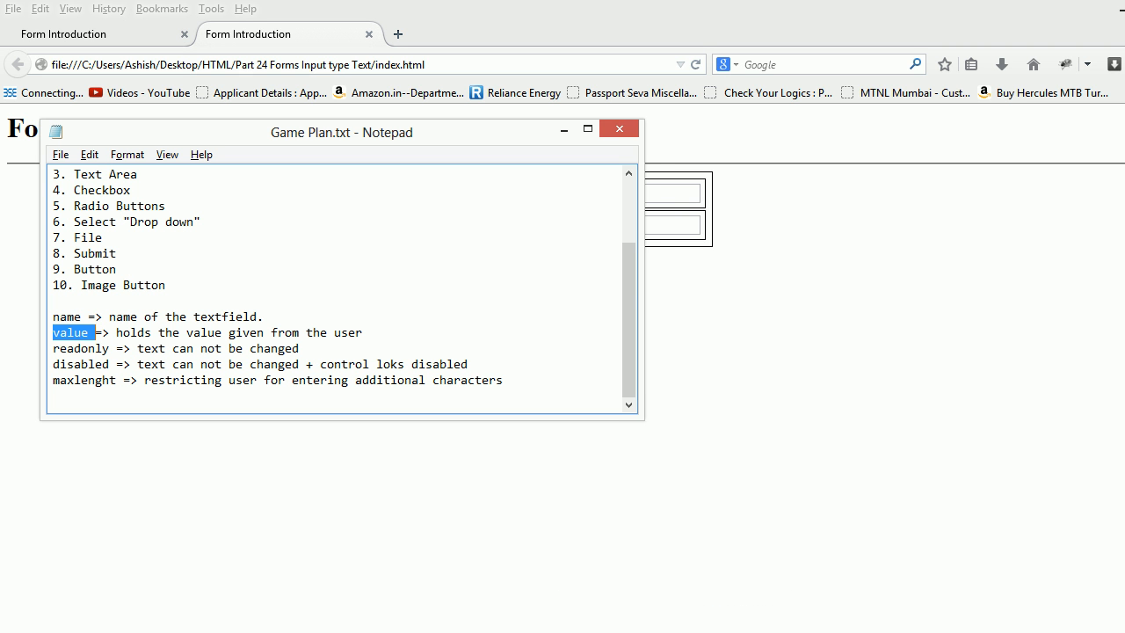
Step: Add readonly="readonly" after value="check" on the User Name input, then switch to Firefox
double_click(82, 347)
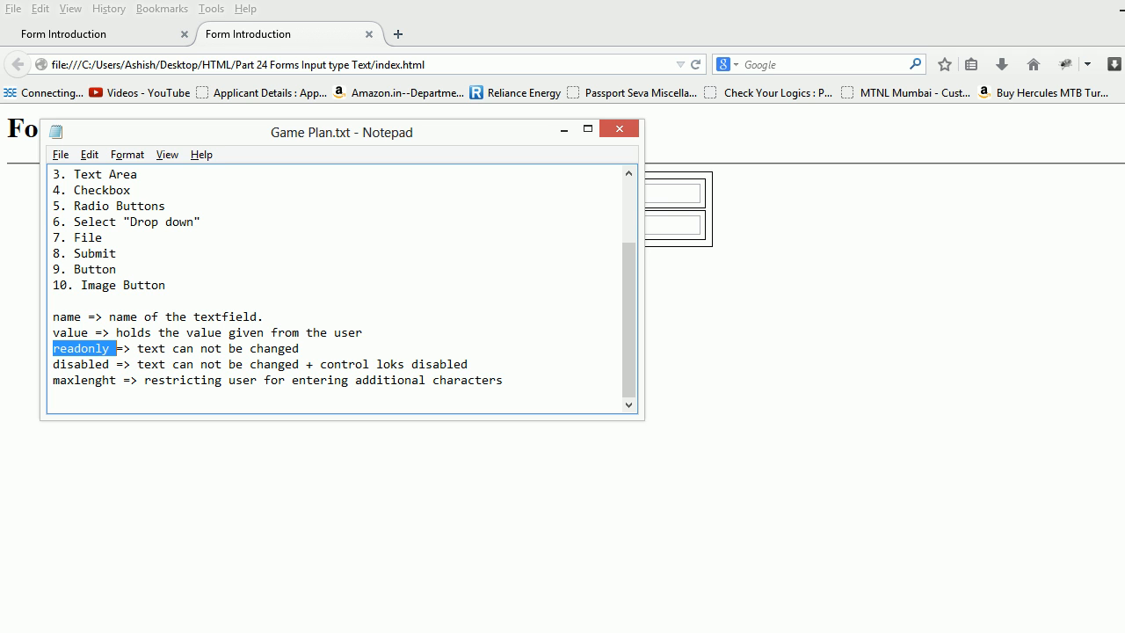
click(108, 348)
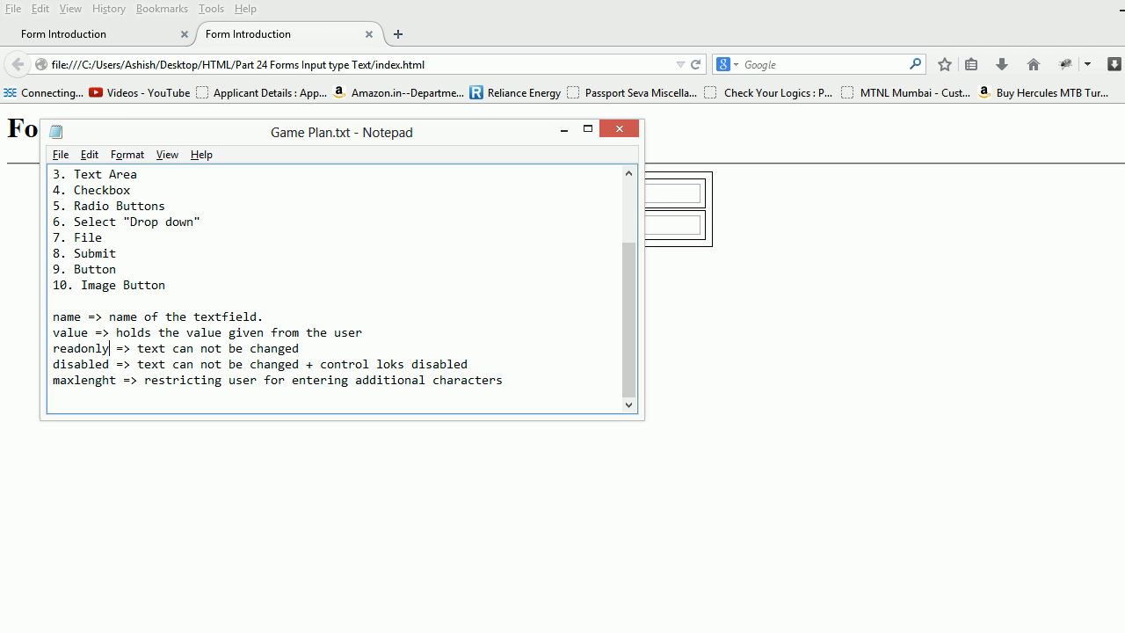
double_click(80, 348)
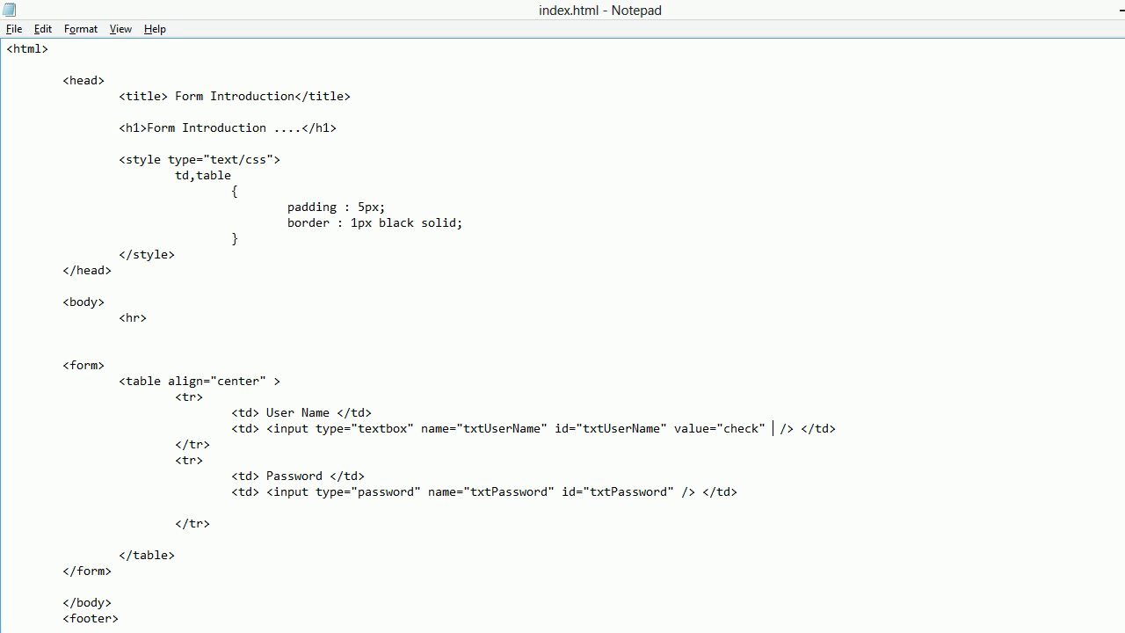
text(readonly)
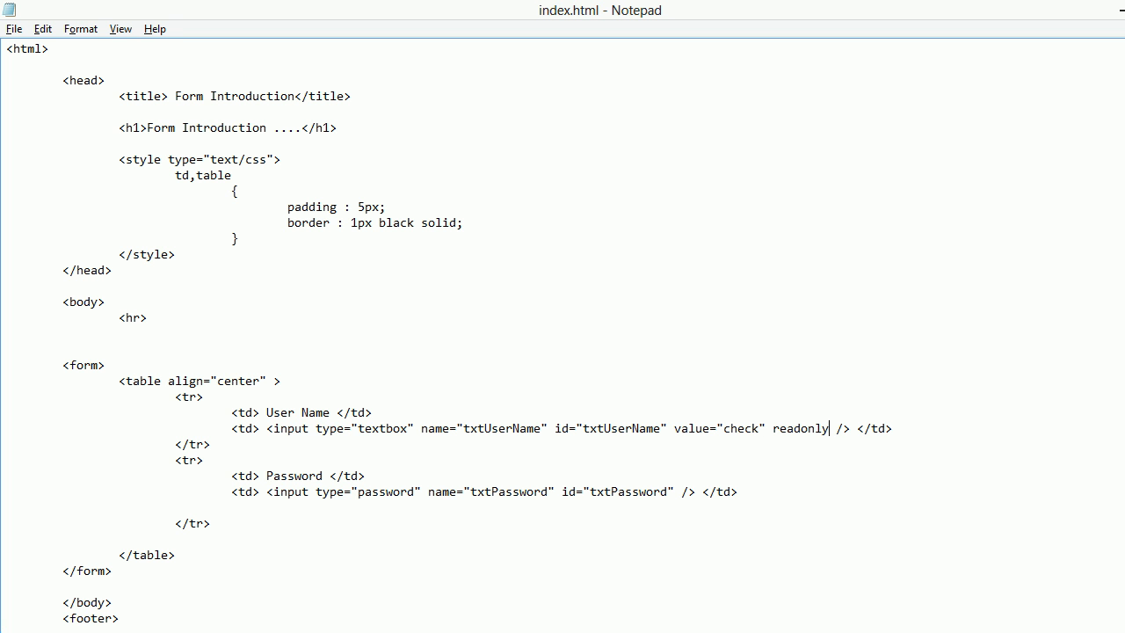
text(="read)
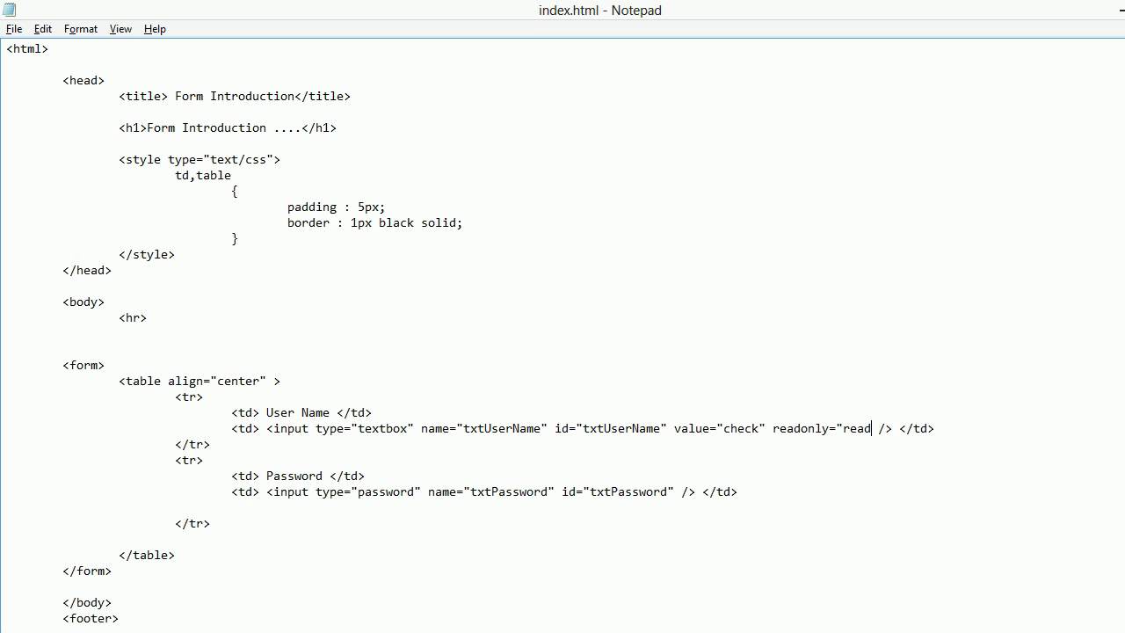
text(only)
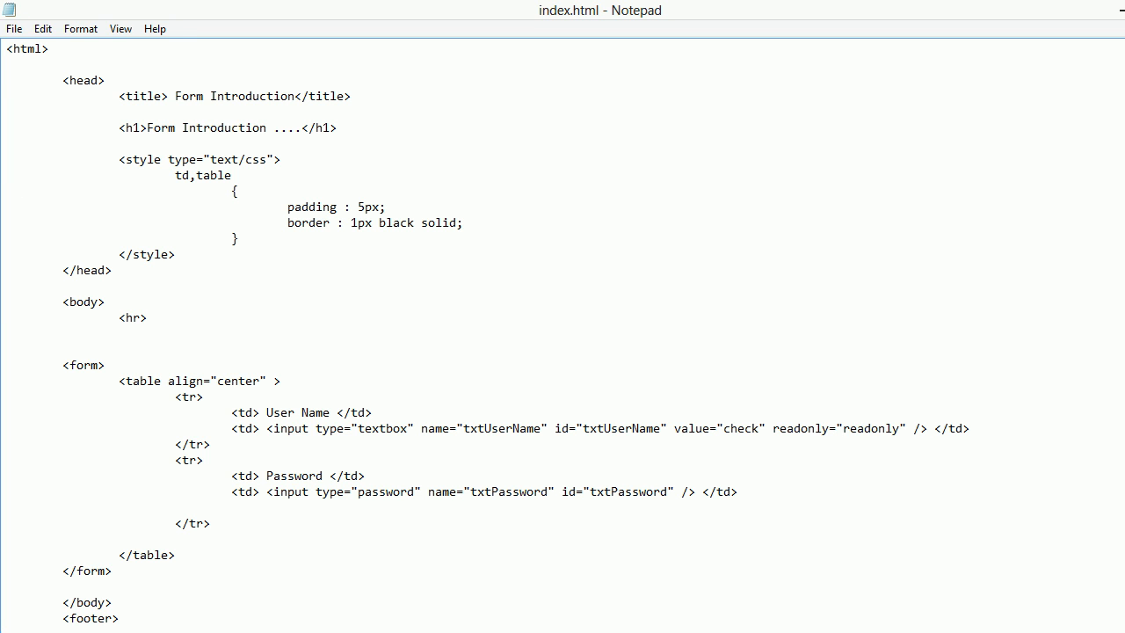
click(247, 33)
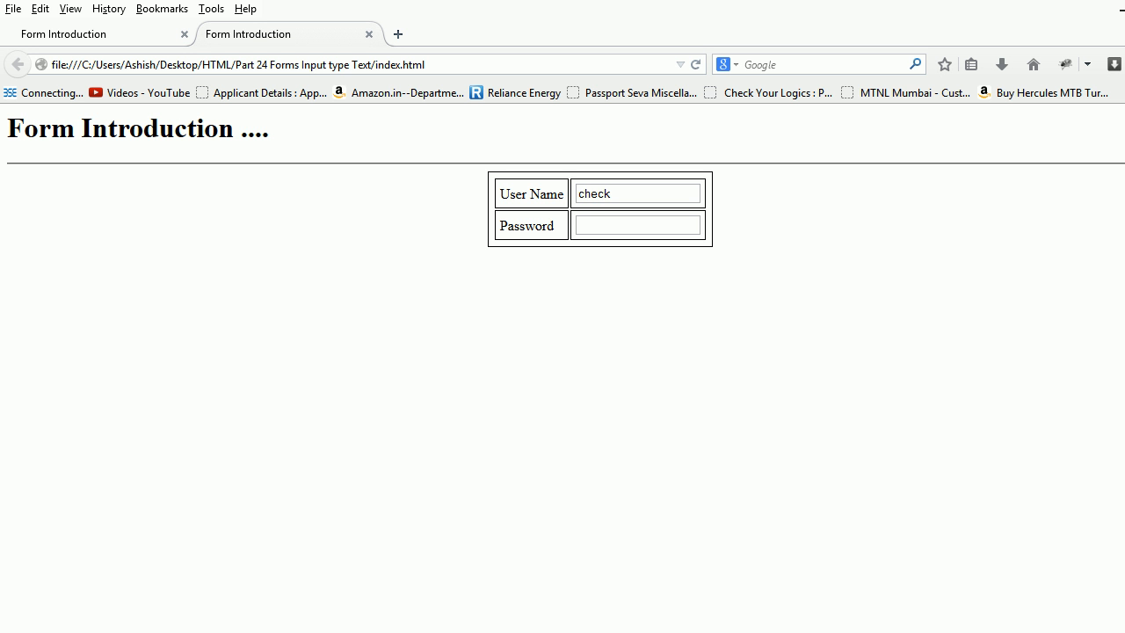
click(637, 193)
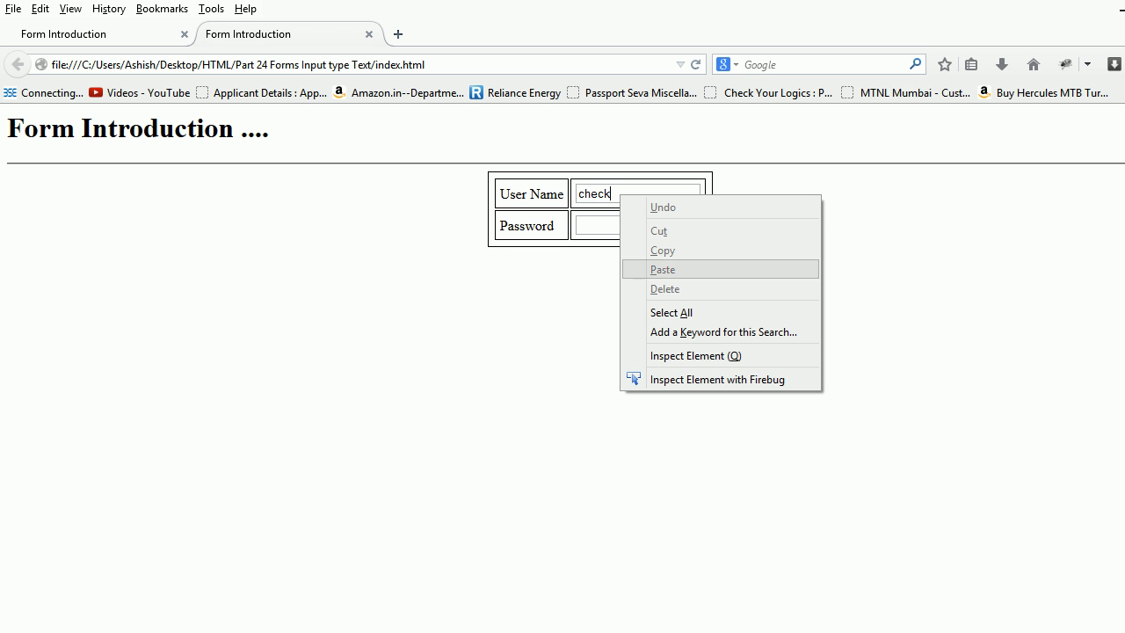
mouse_move(665, 288)
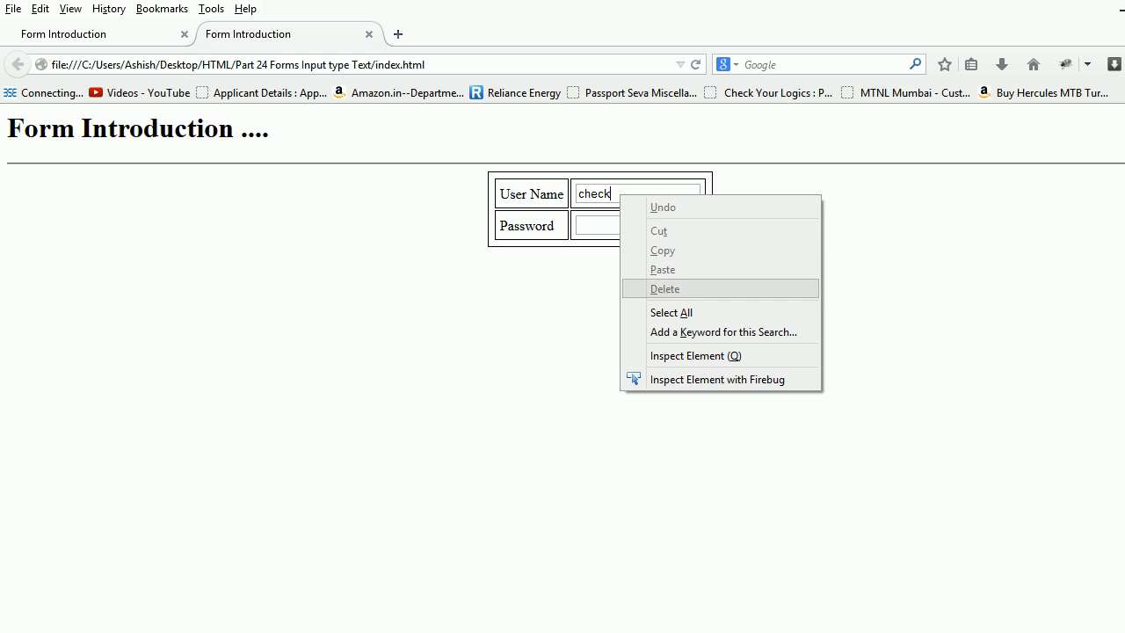
click(670, 312)
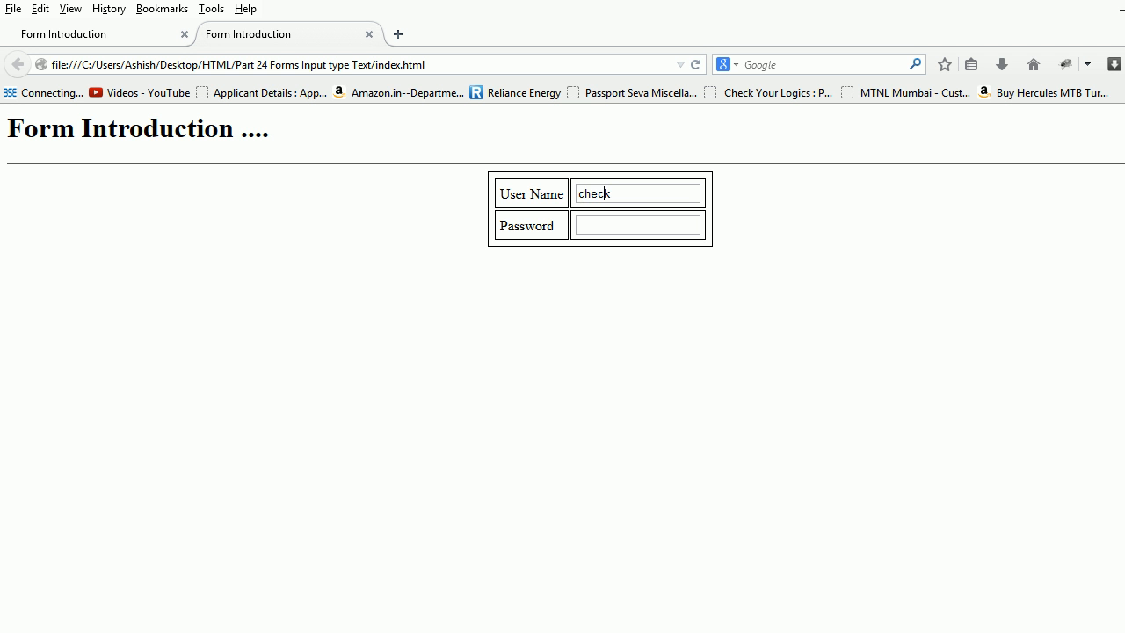
double_click(593, 194)
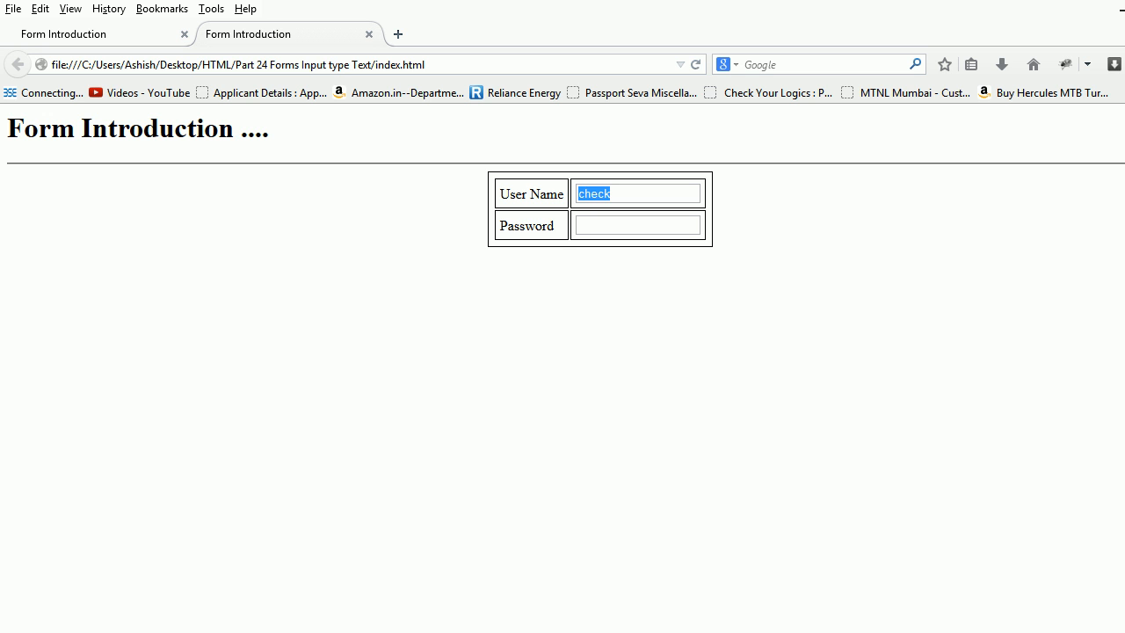
click(637, 193)
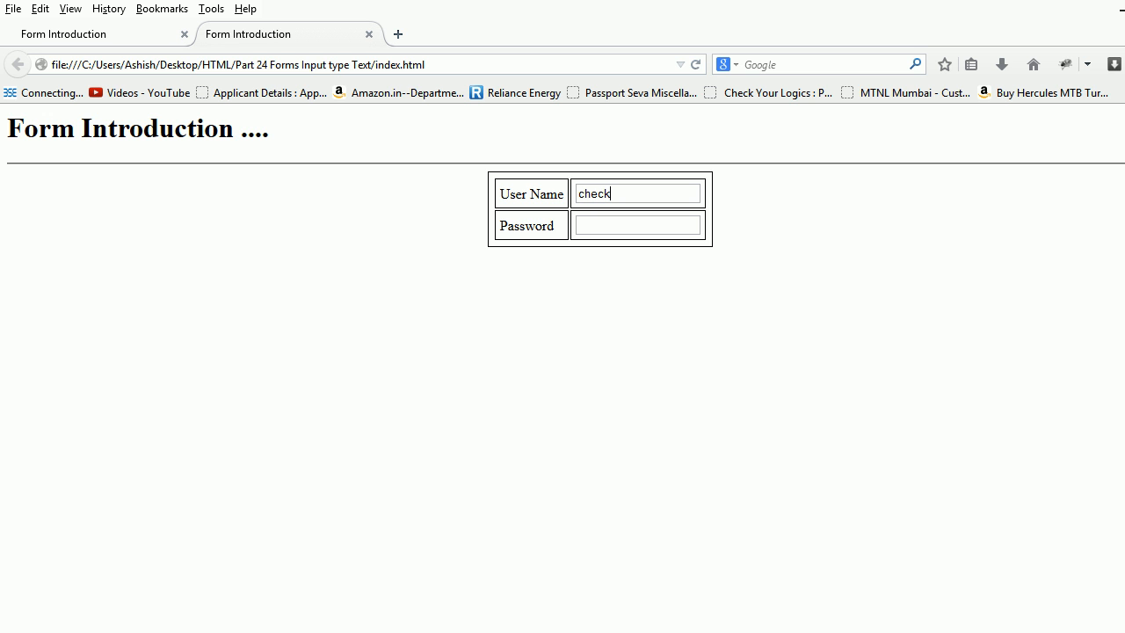
double_click(593, 193)
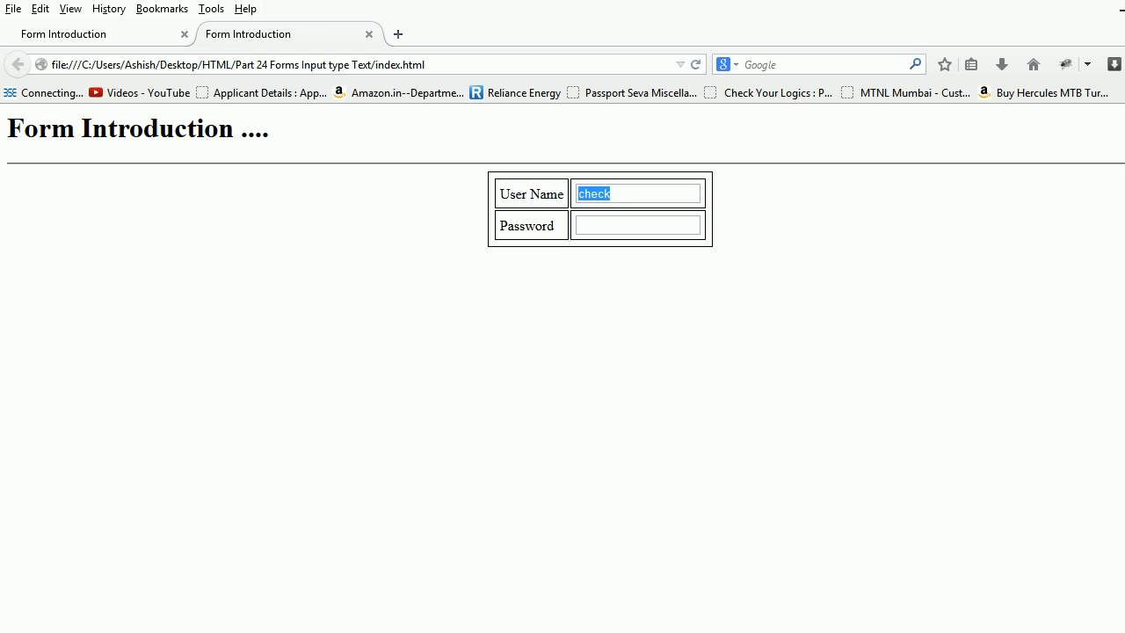
click(637, 193)
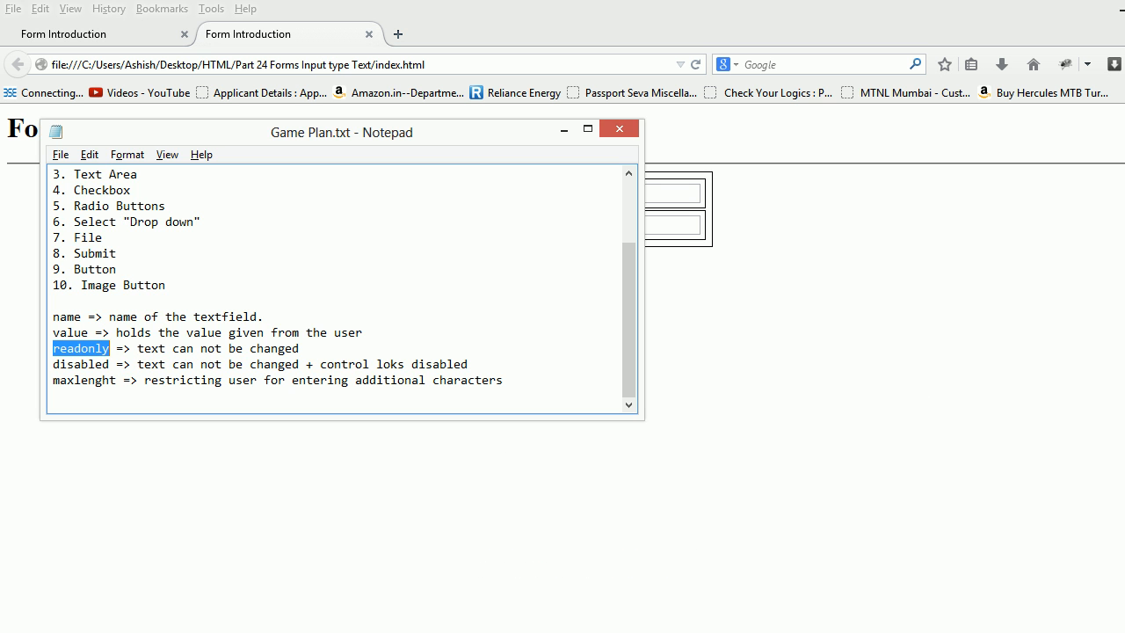
Step: Check the notes, then change readonly="readonly" to disabled="disabled" on the User Name input
double_click(79, 364)
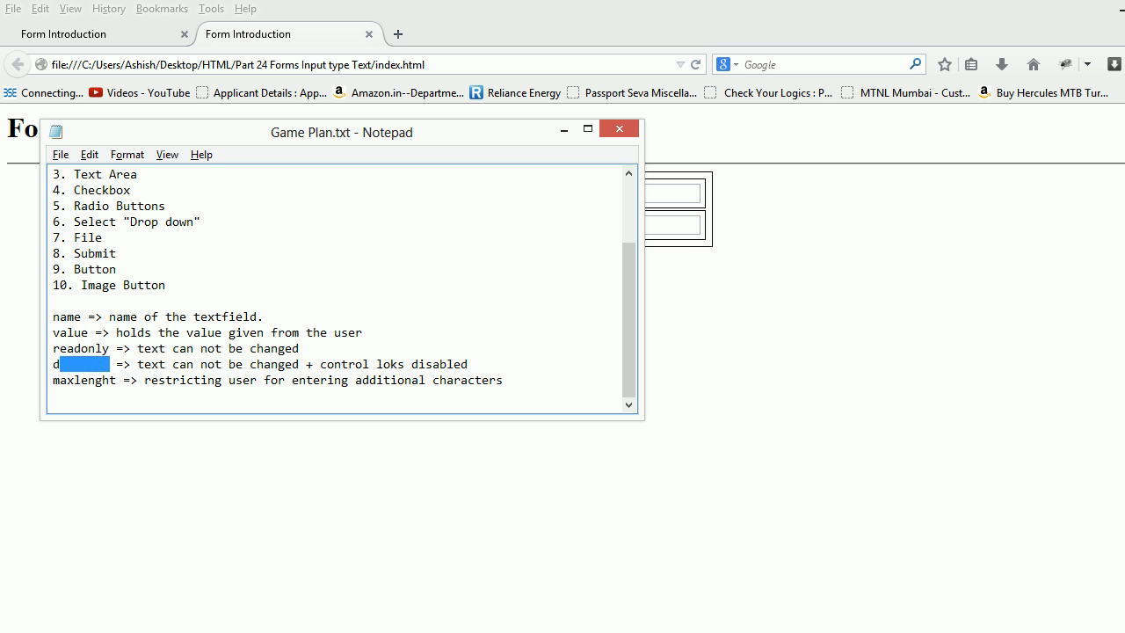
double_click(81, 364)
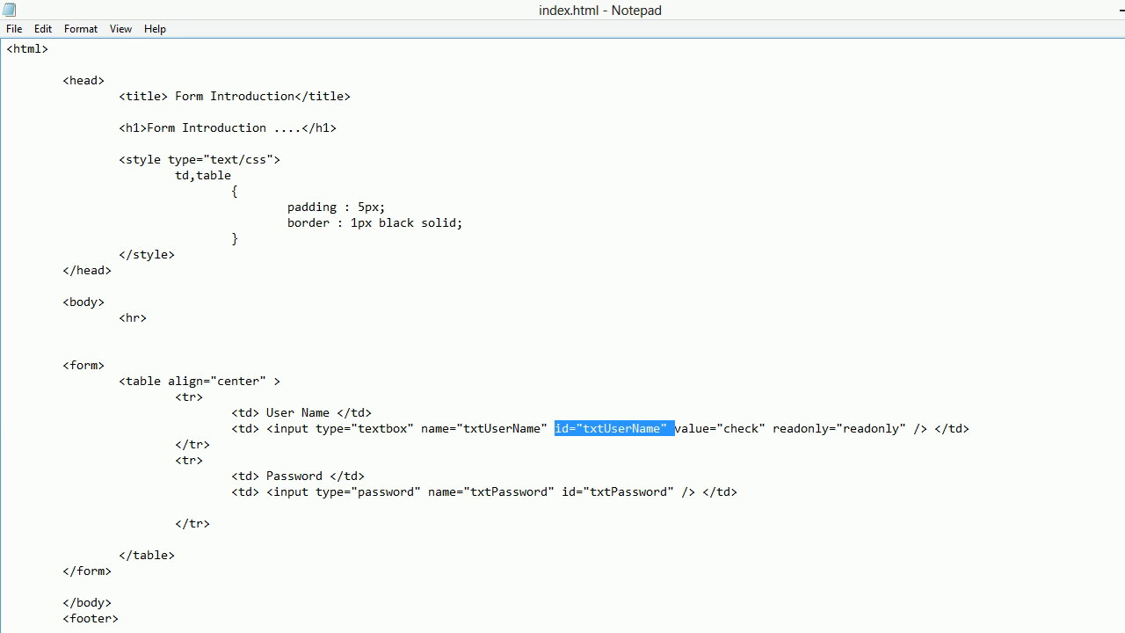
click(767, 428)
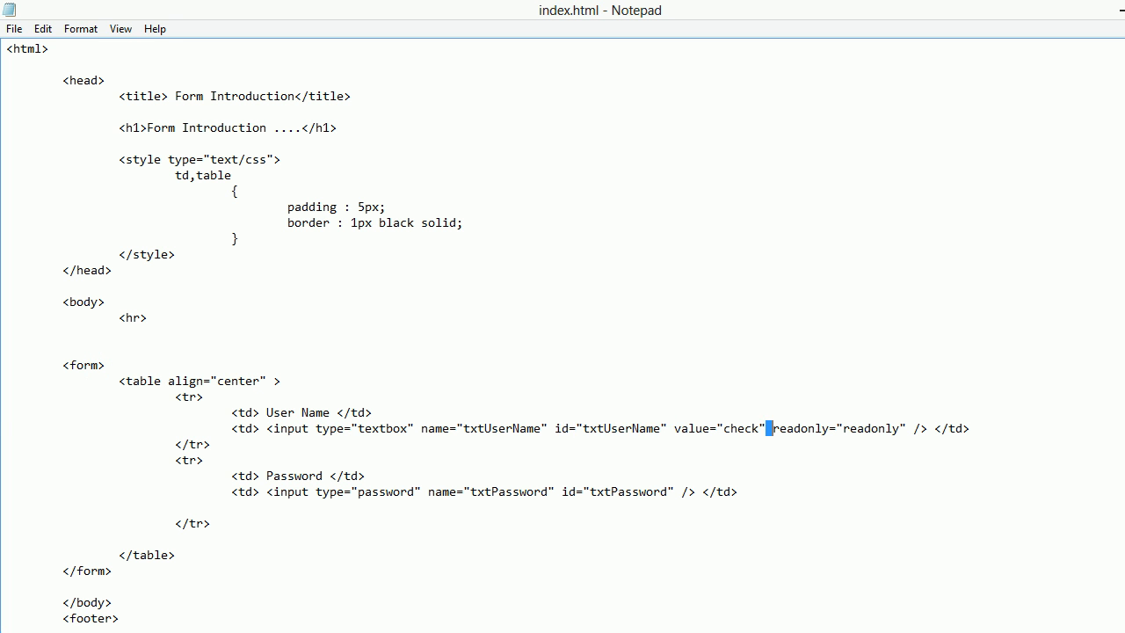
double_click(799, 428)
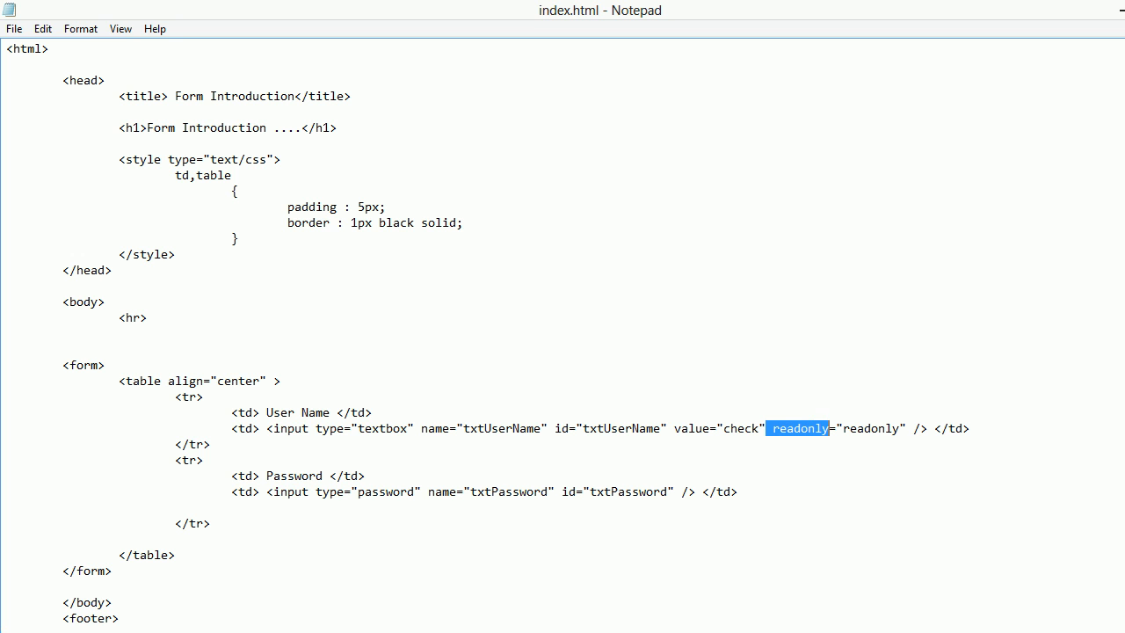
text(disabled)
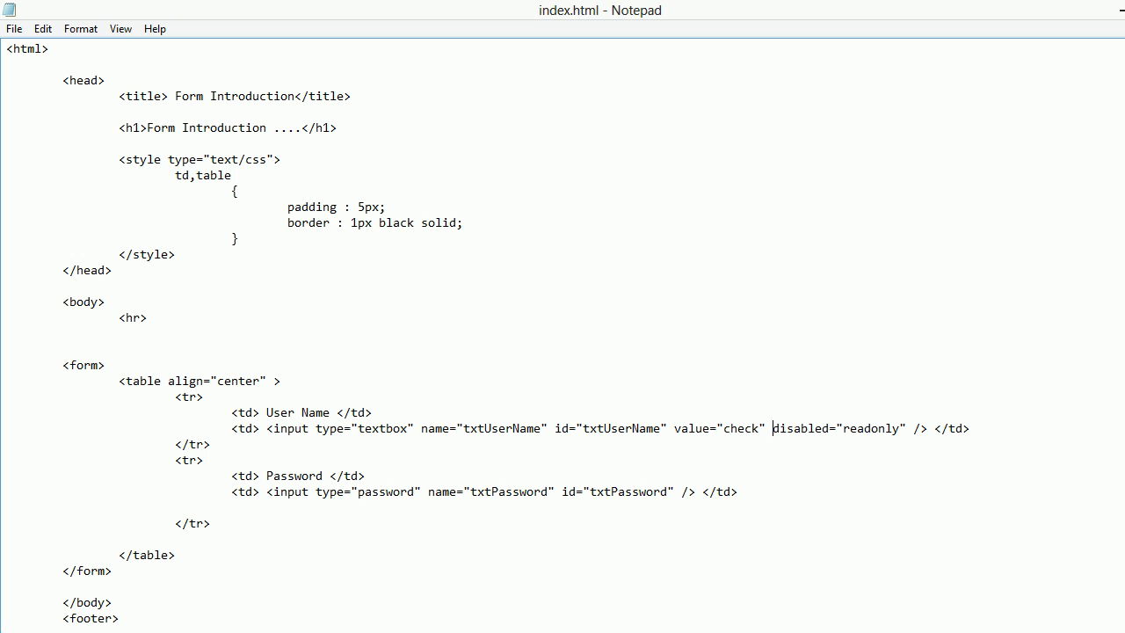
double_click(870, 428)
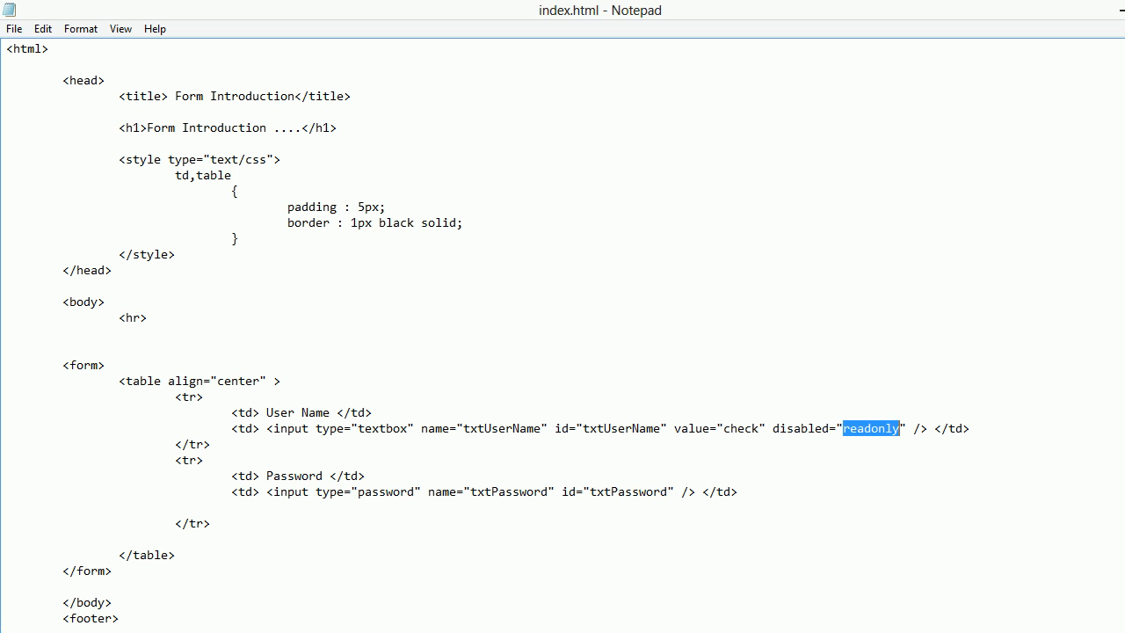
text(disabled)
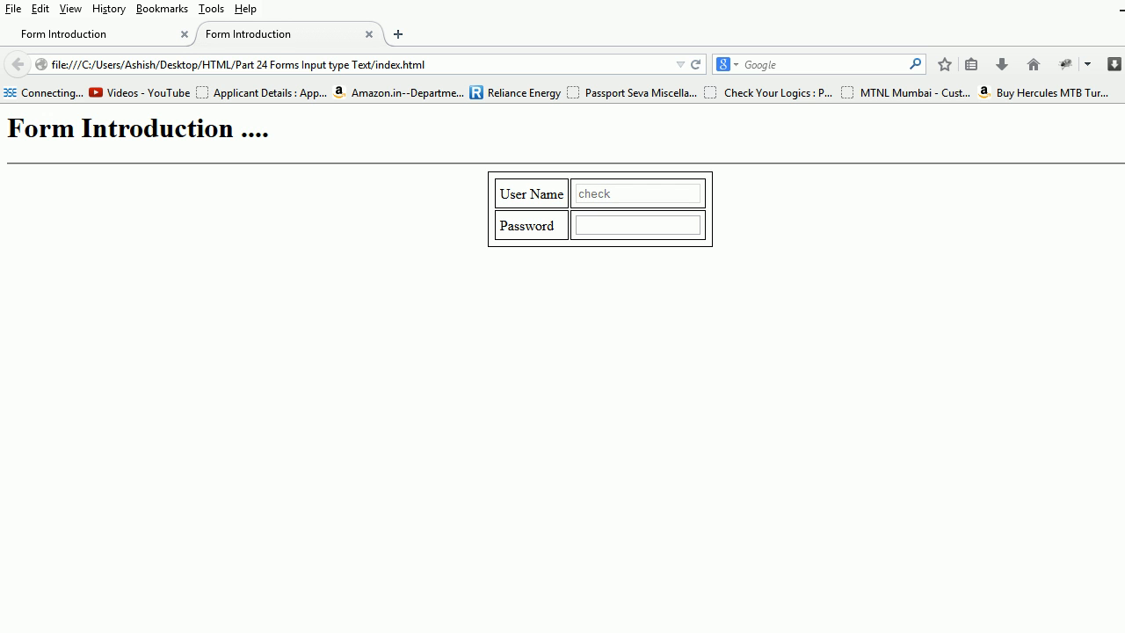
Step: Check in Firefox that the greyed User Name field won't accept focus, unlike Password
click(636, 224)
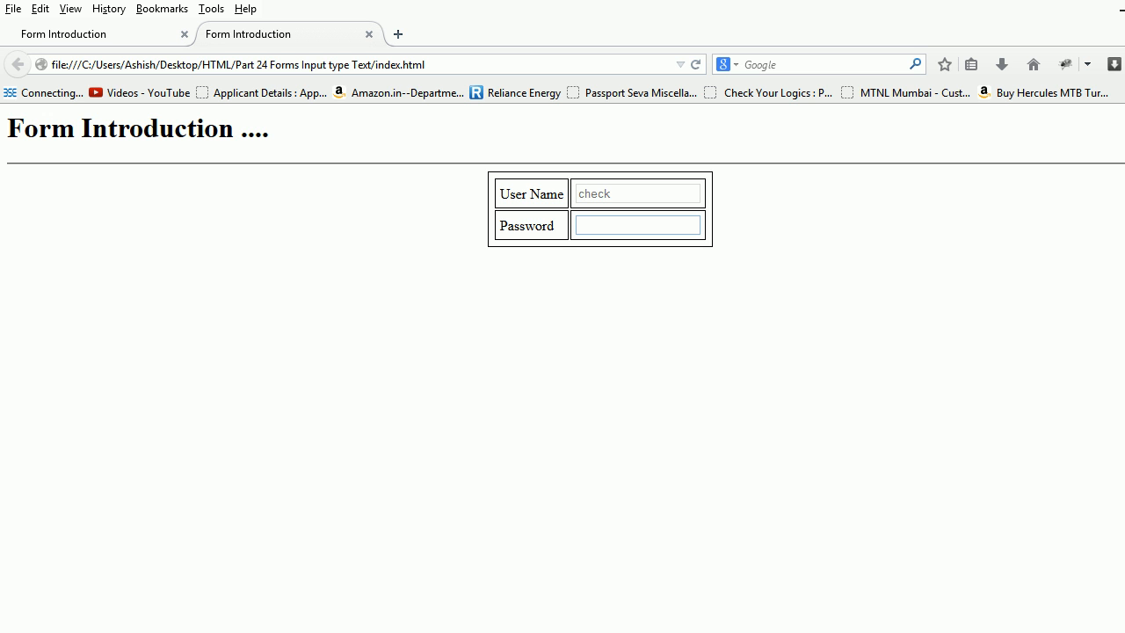
click(637, 225)
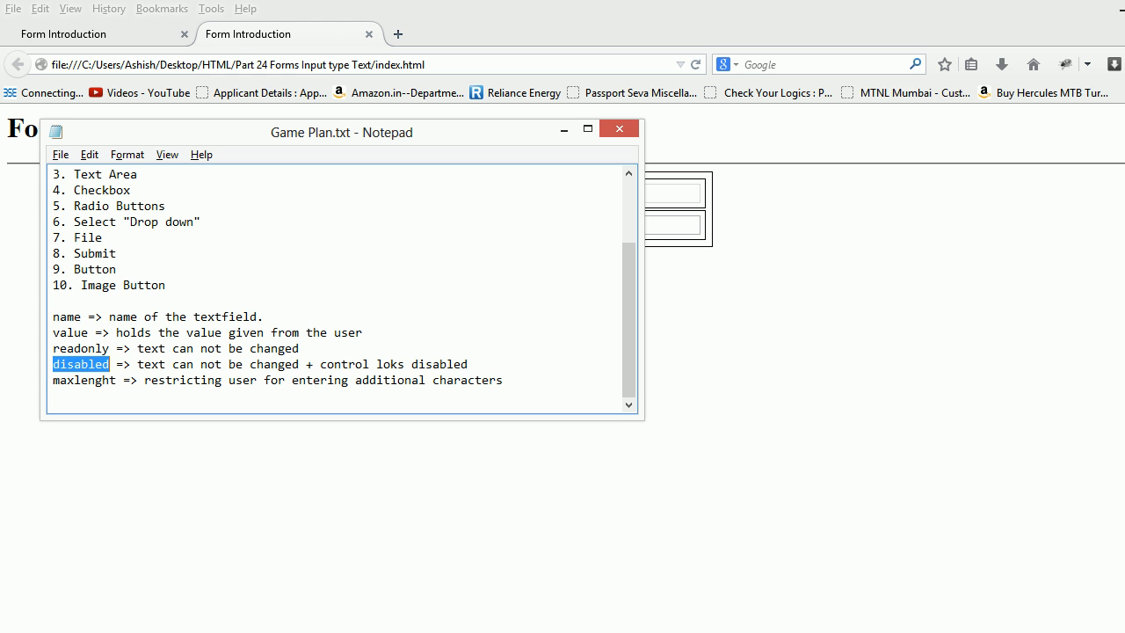
Step: Replace the User Name input's disabled attribute with maxlength="5", correcting the misspelling
double_click(83, 380)
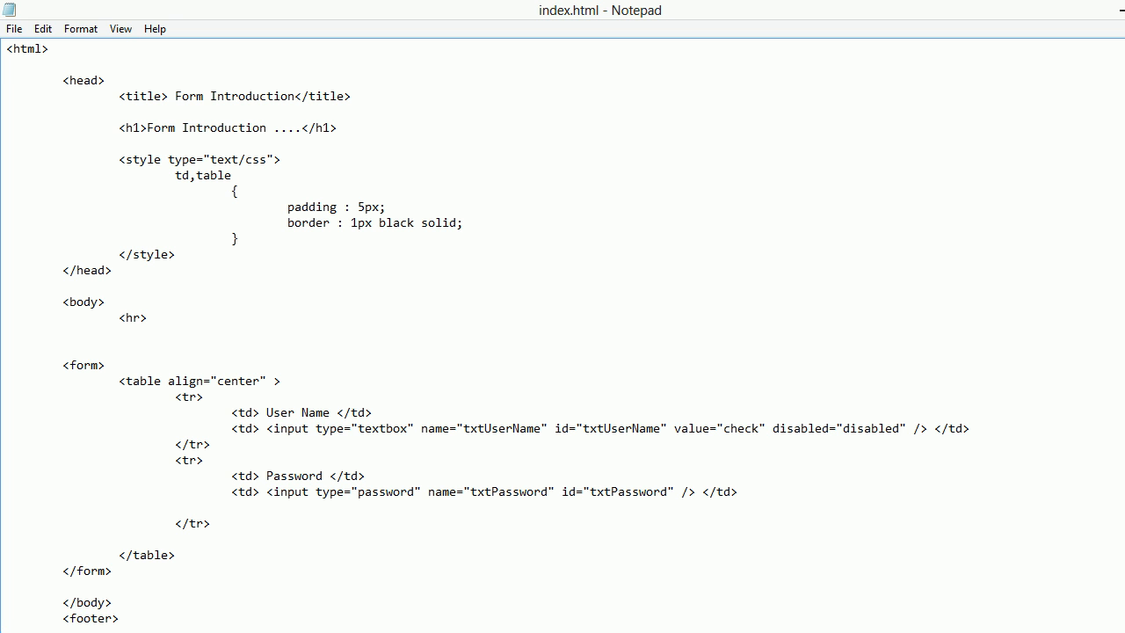
text(maxlenght)
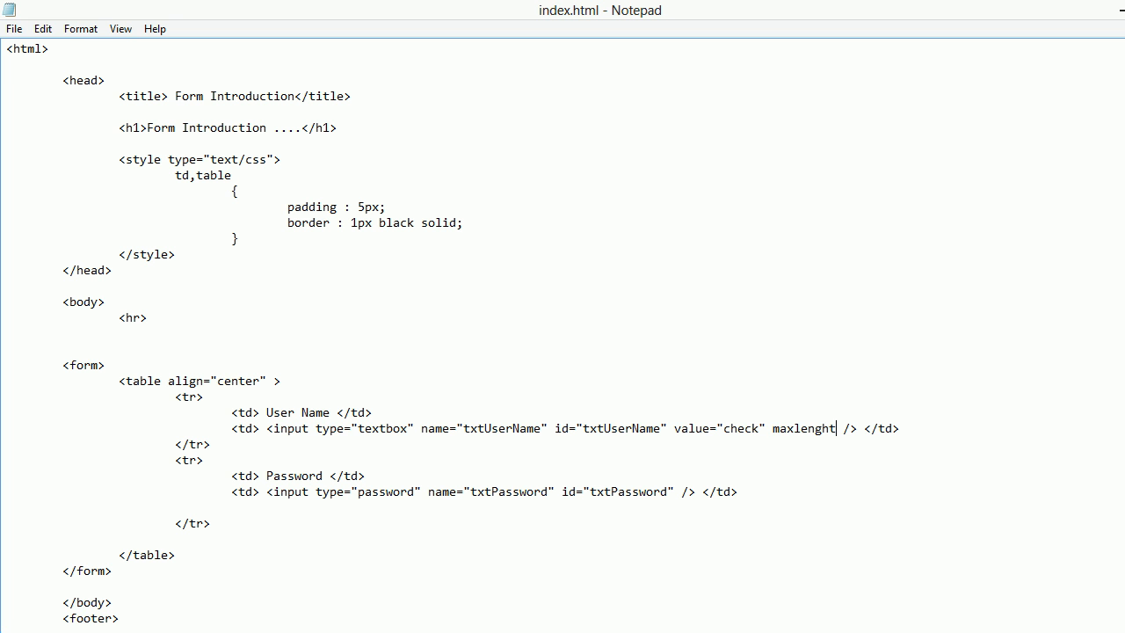
key(BackSpace)
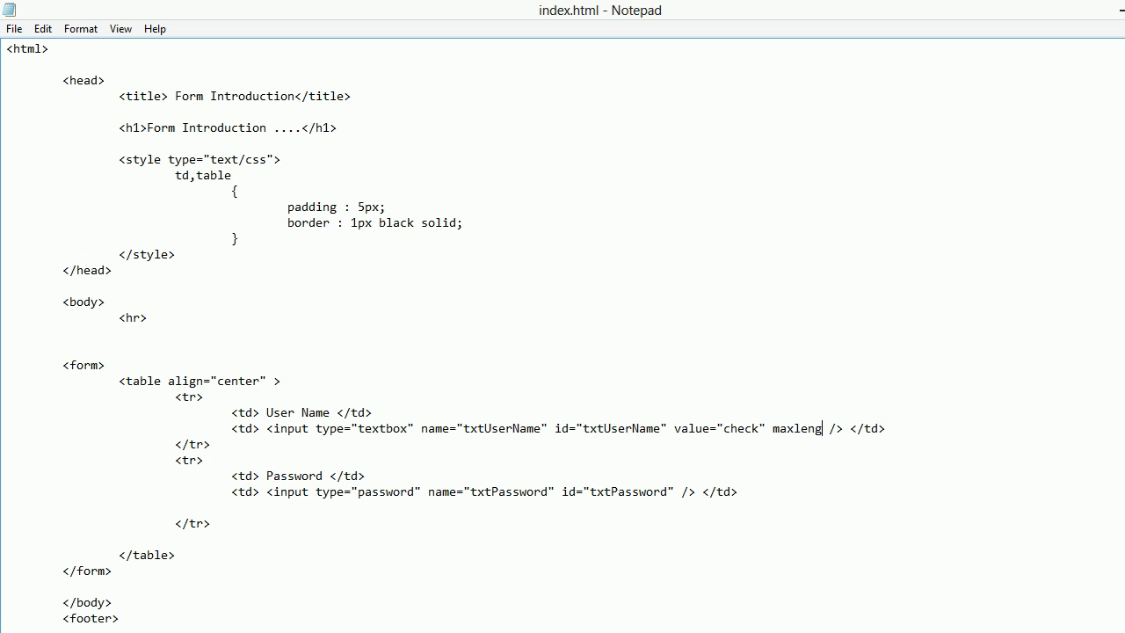
text(th=)
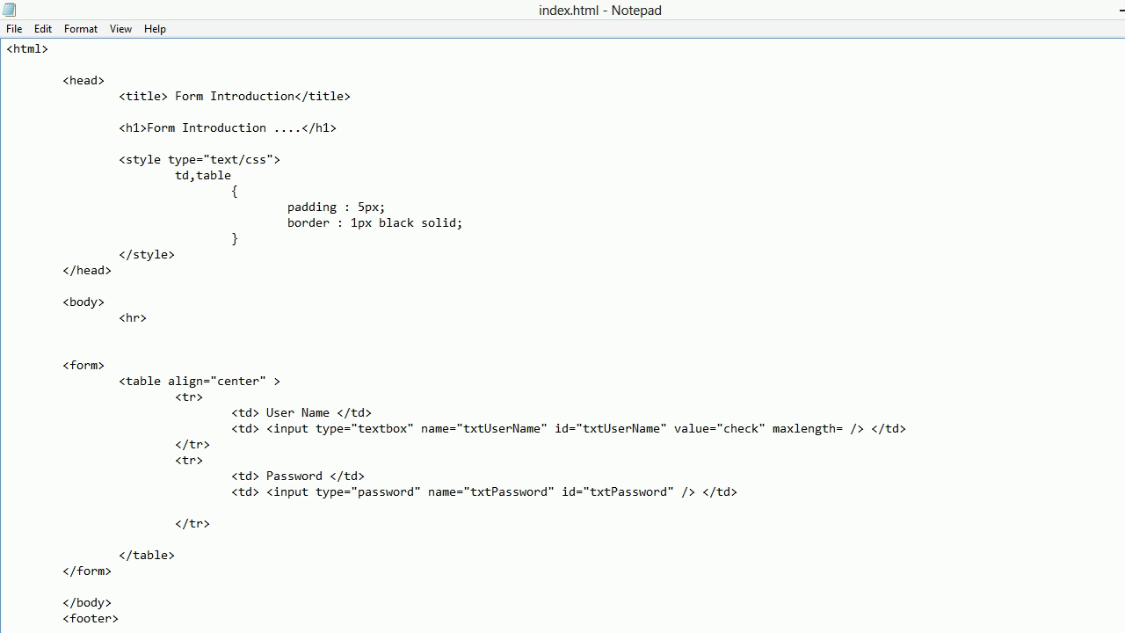
text("5")
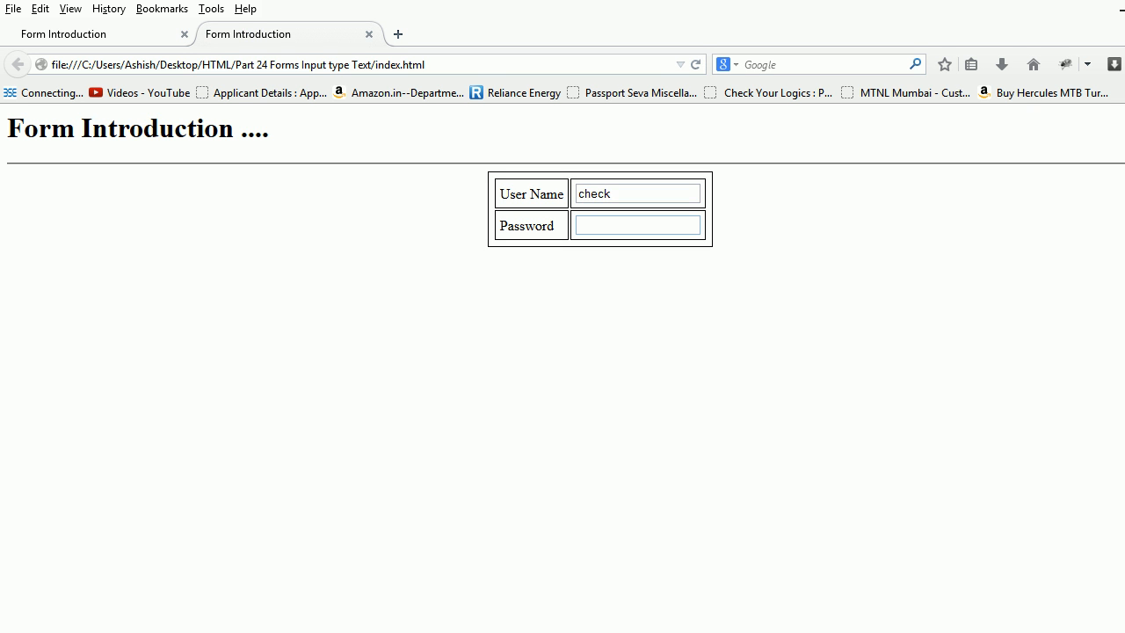
Step: Type 'nasdj' into User Name to show the five-character limit, then select maxlength in the markup
text(nasdj)
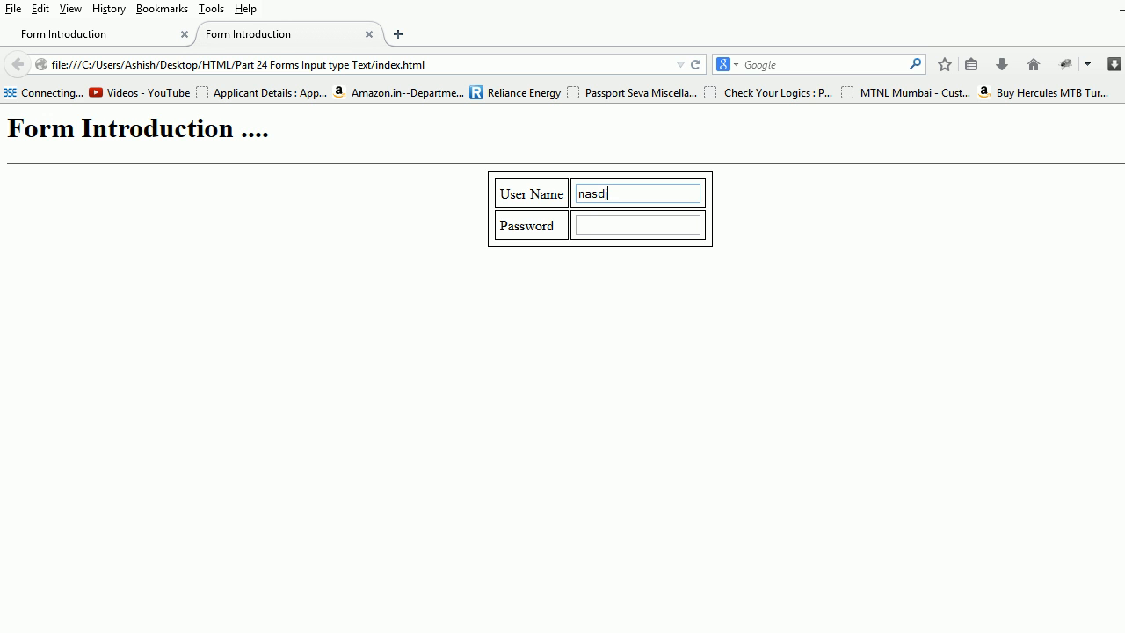
double_click(592, 193)
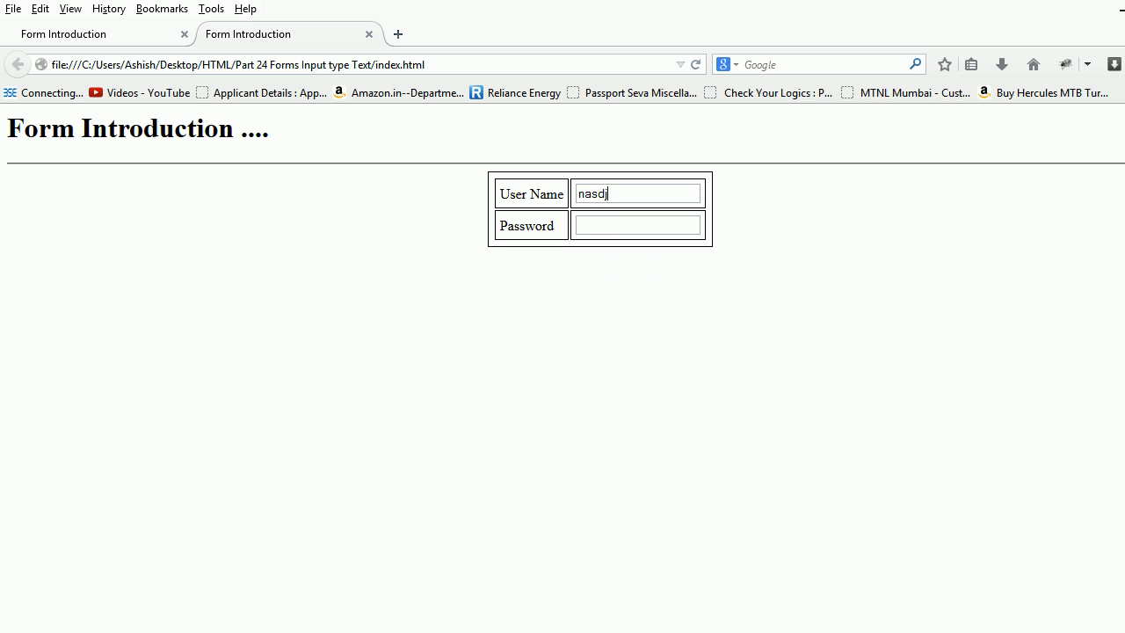
right_click(637, 194)
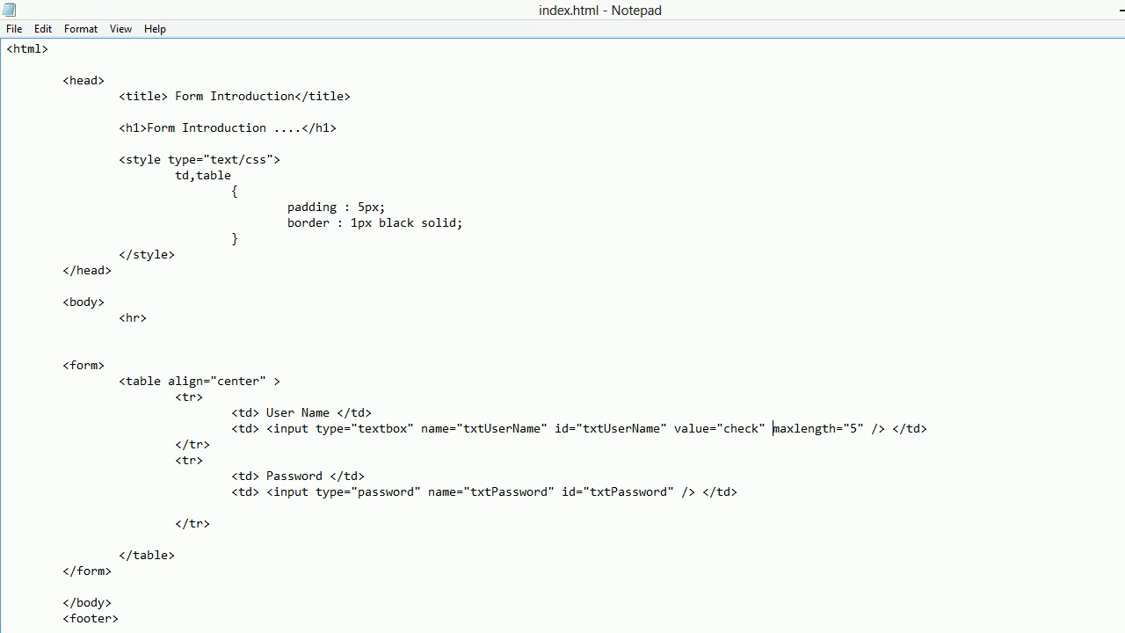
double_click(816, 427)
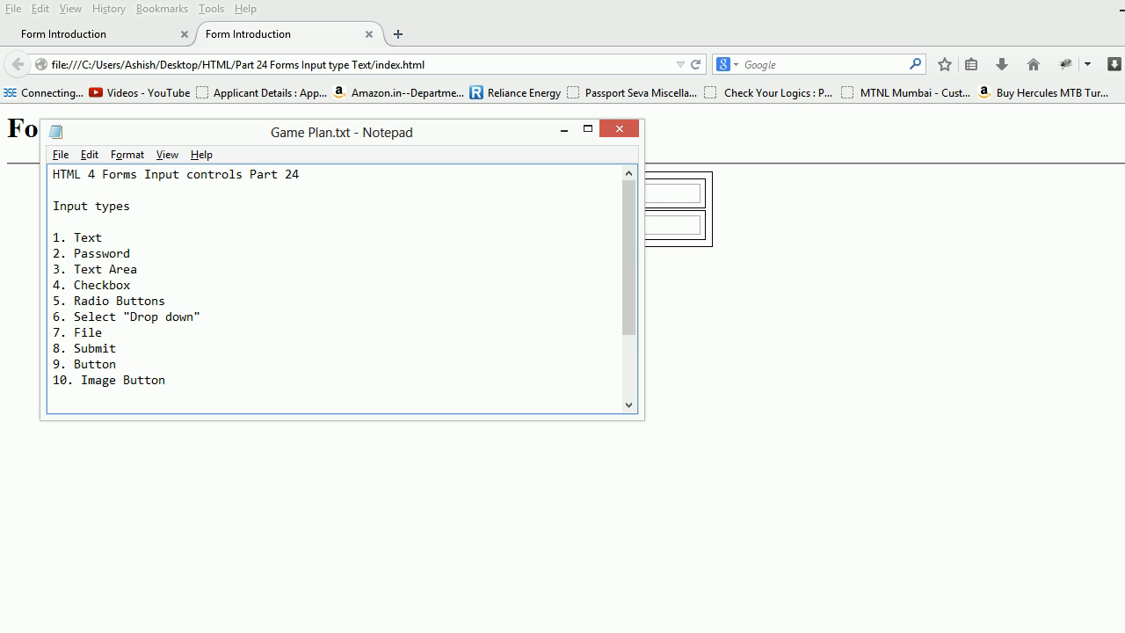
drag(53, 238, 130, 253)
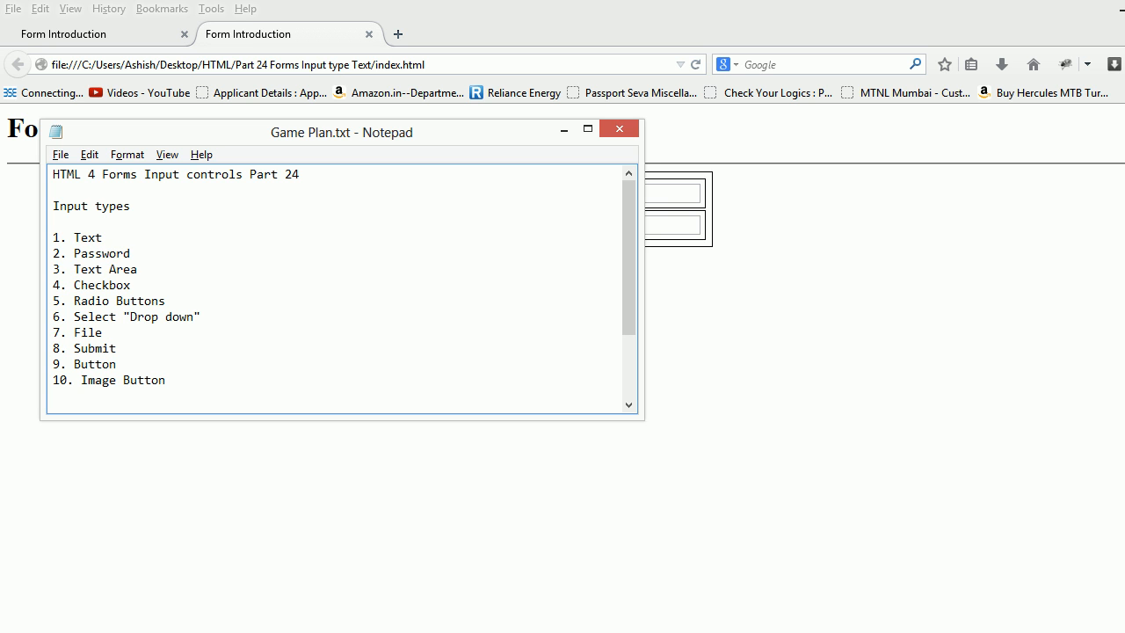
mouse_move(619, 128)
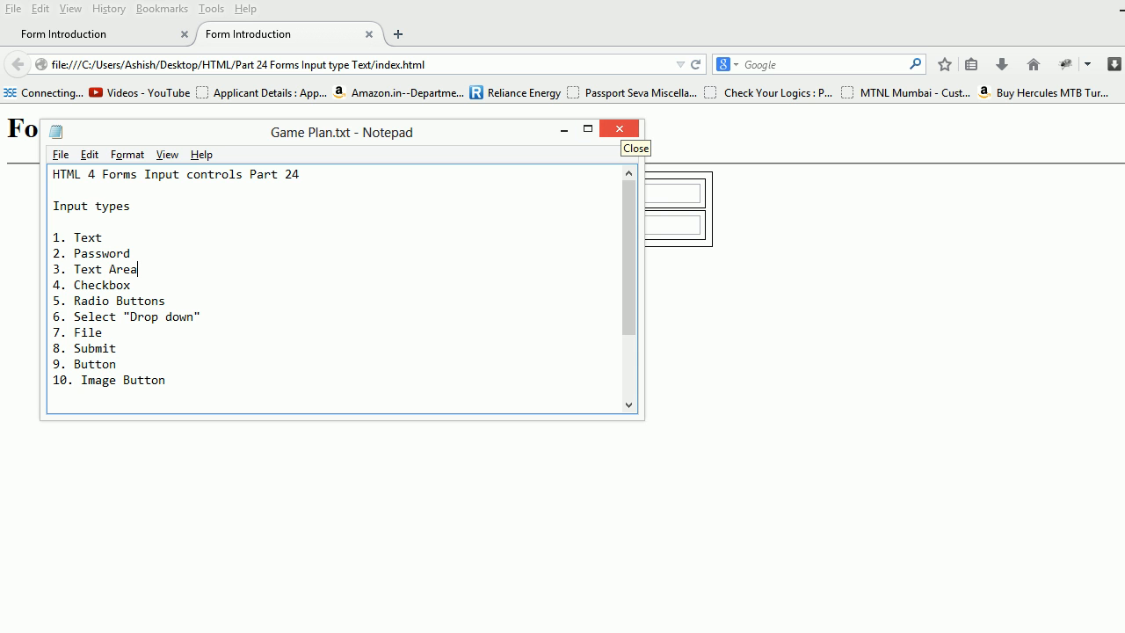